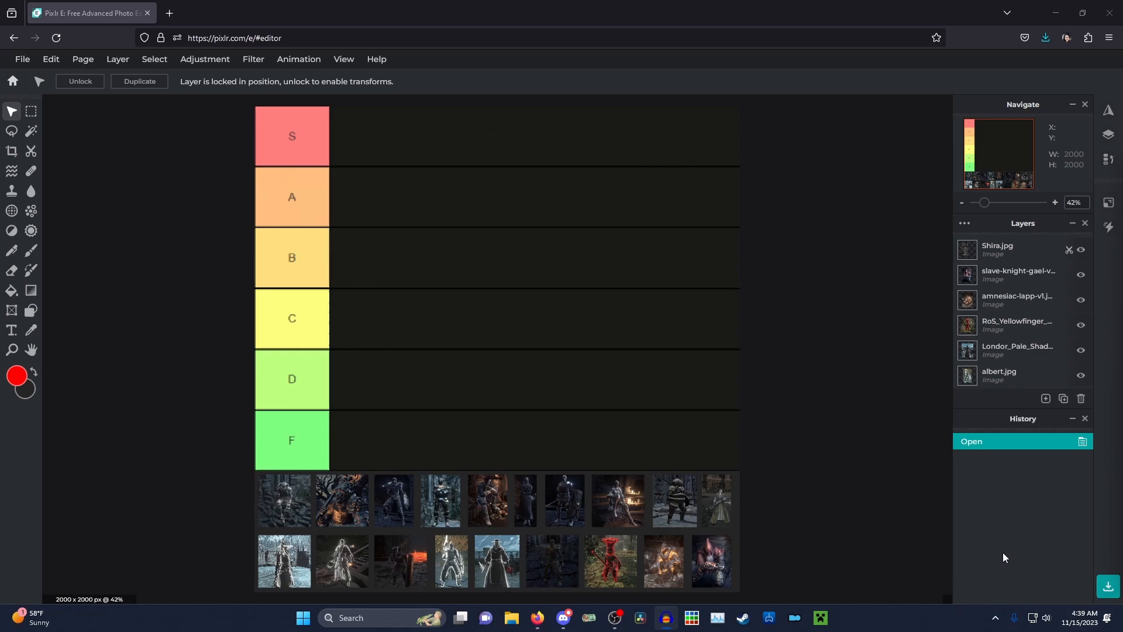
mouse_move(986, 527)
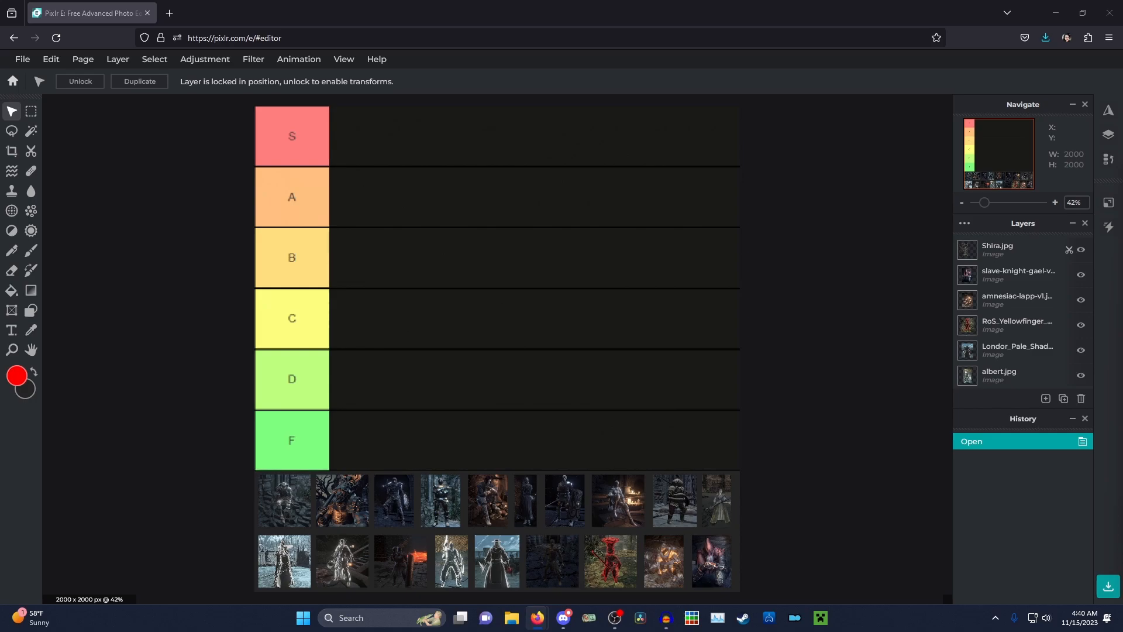
Step: Move the first tray portrait, after a brief try in F, to the start of the A row
click(401, 560)
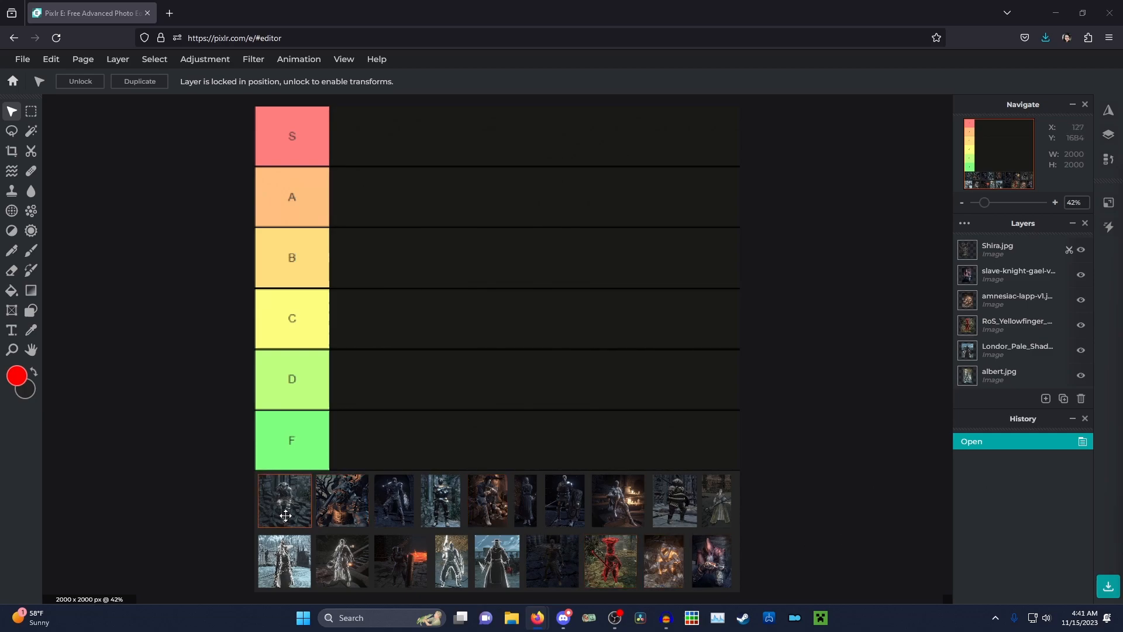
drag(283, 499, 378, 435)
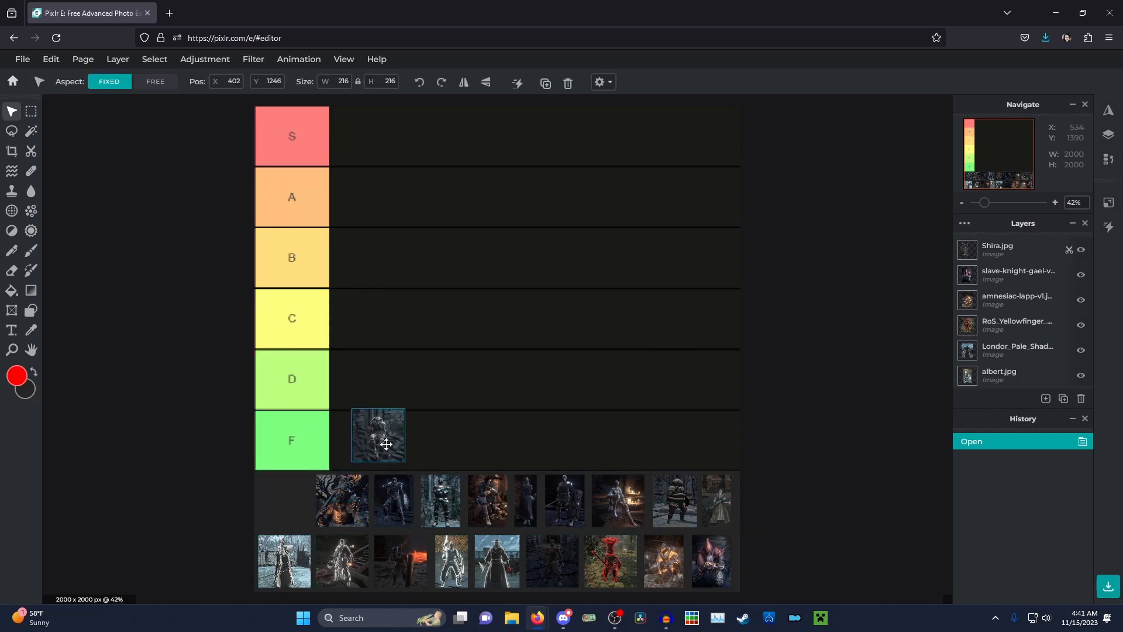
drag(378, 435, 284, 499)
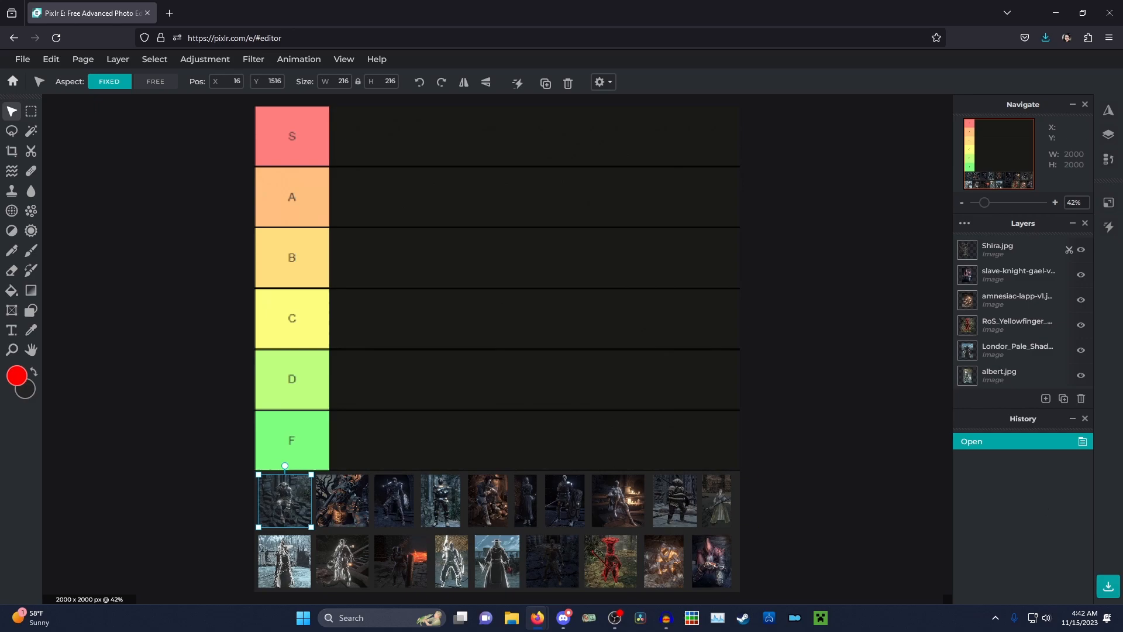
mouse_move(936, 485)
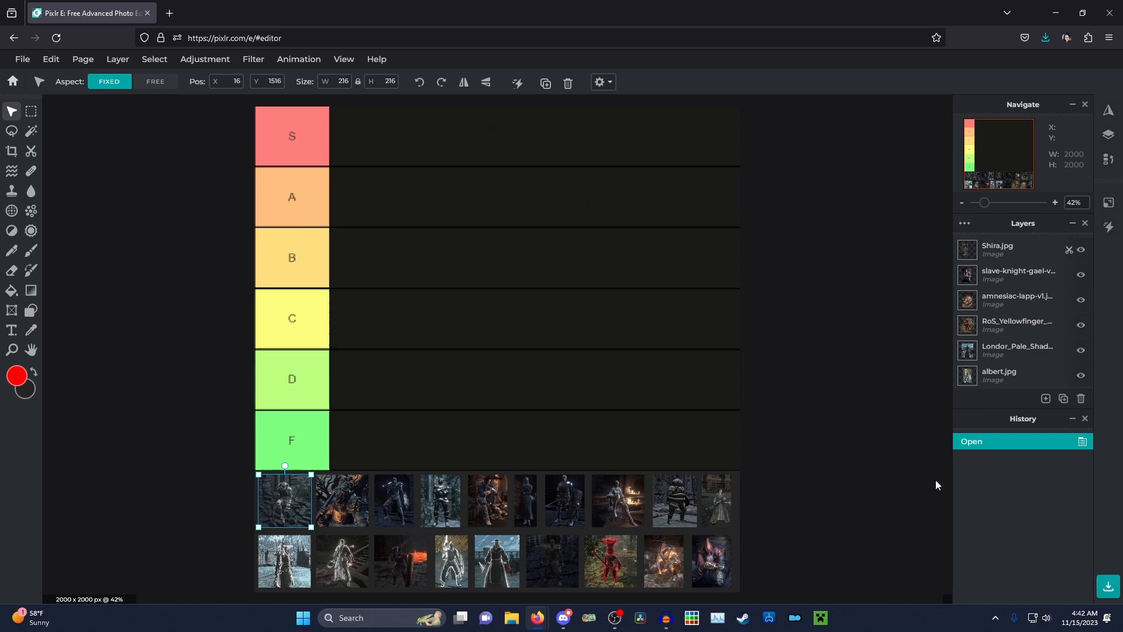
mouse_move(922, 481)
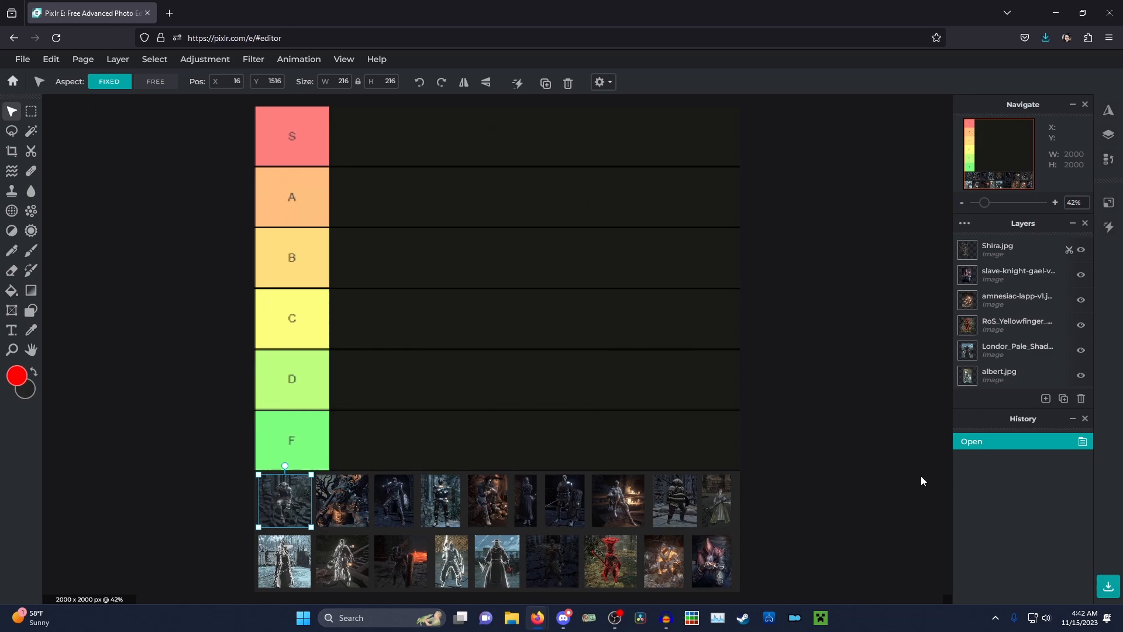
mouse_move(906, 477)
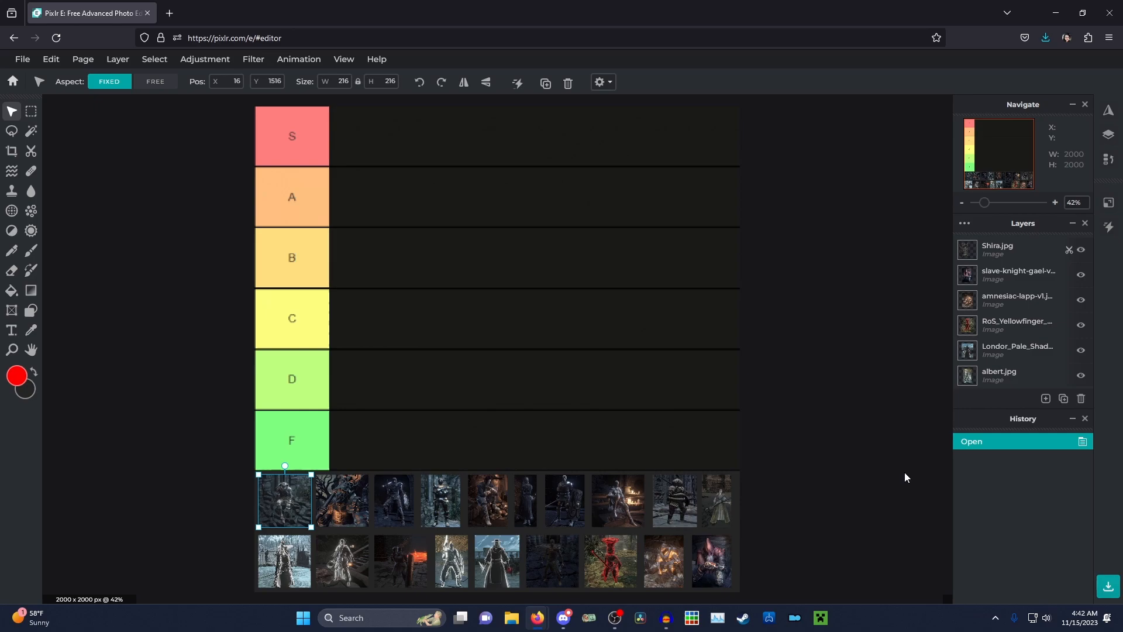
mouse_move(790, 474)
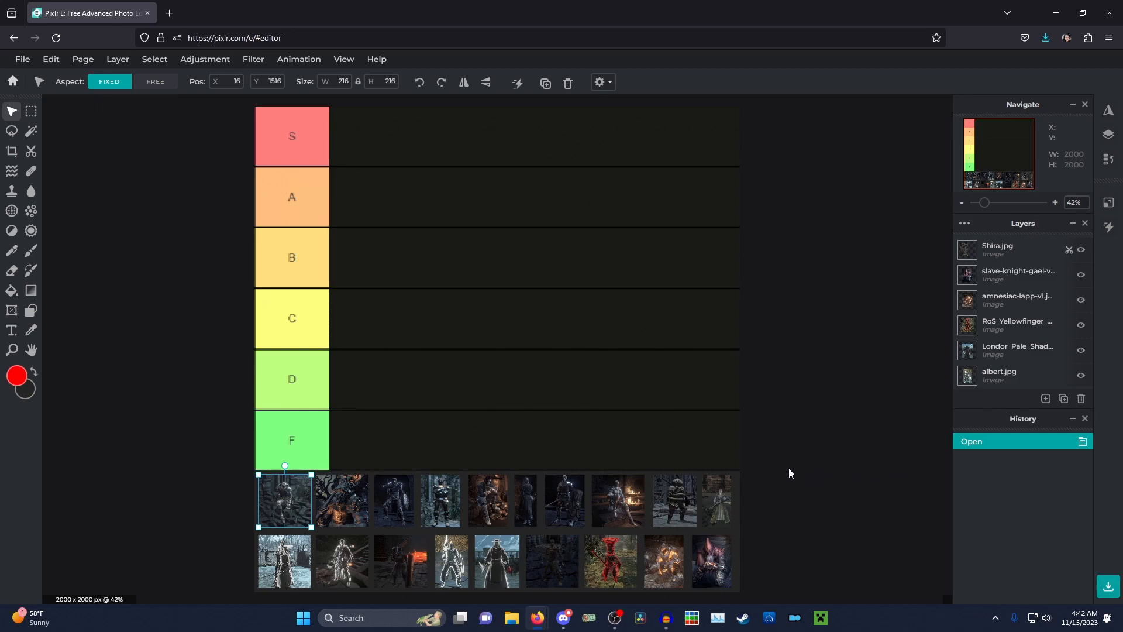
mouse_move(773, 472)
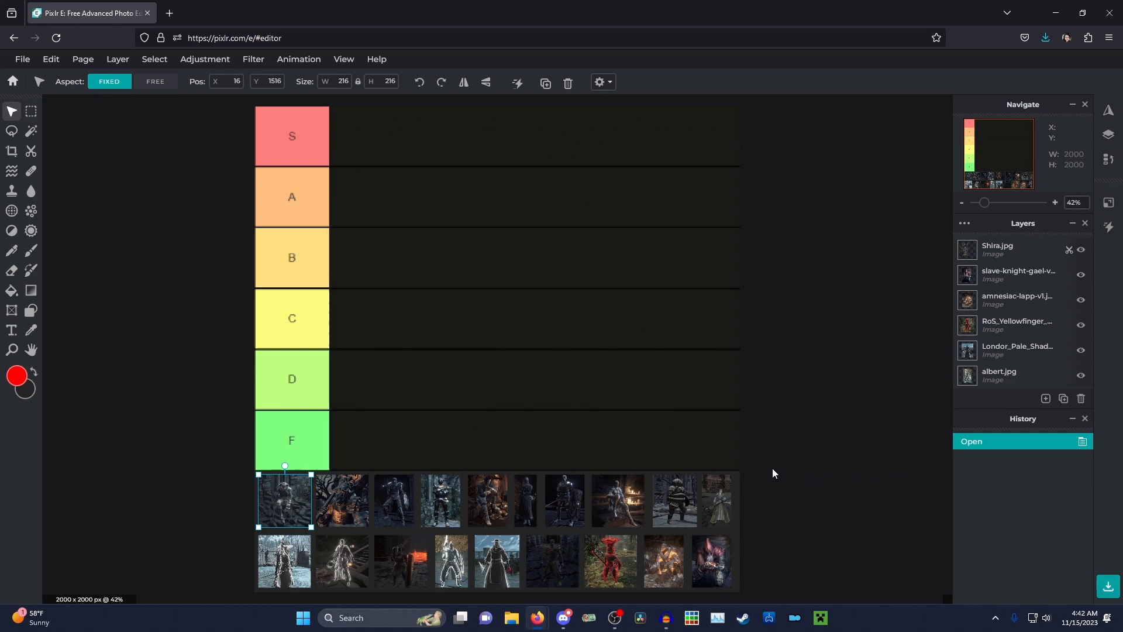
mouse_move(247, 508)
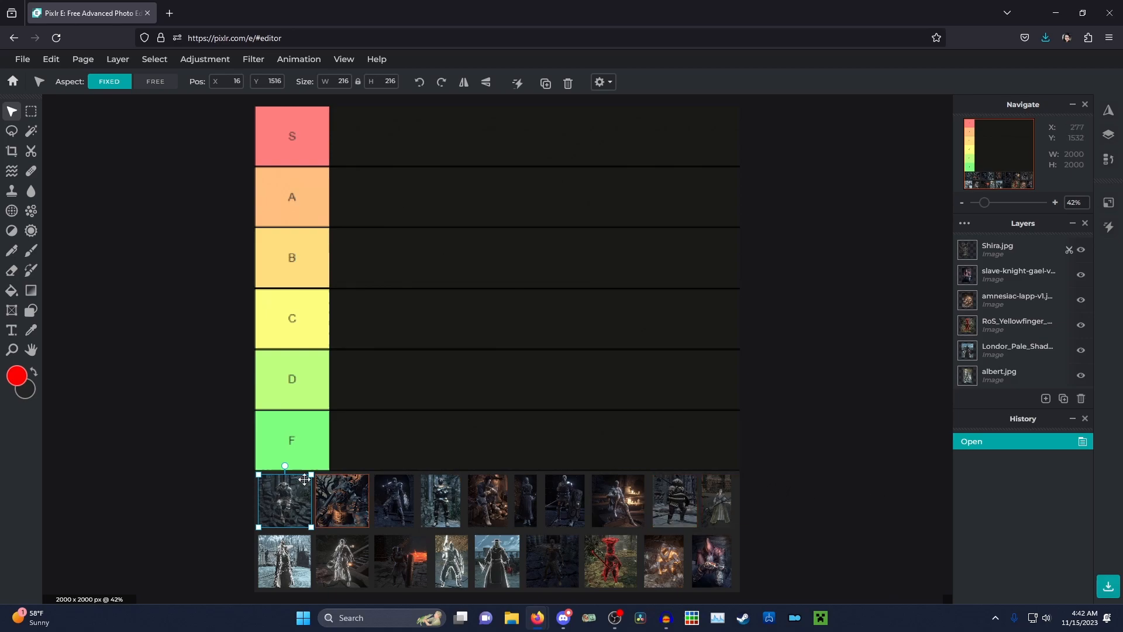
drag(285, 500, 367, 269)
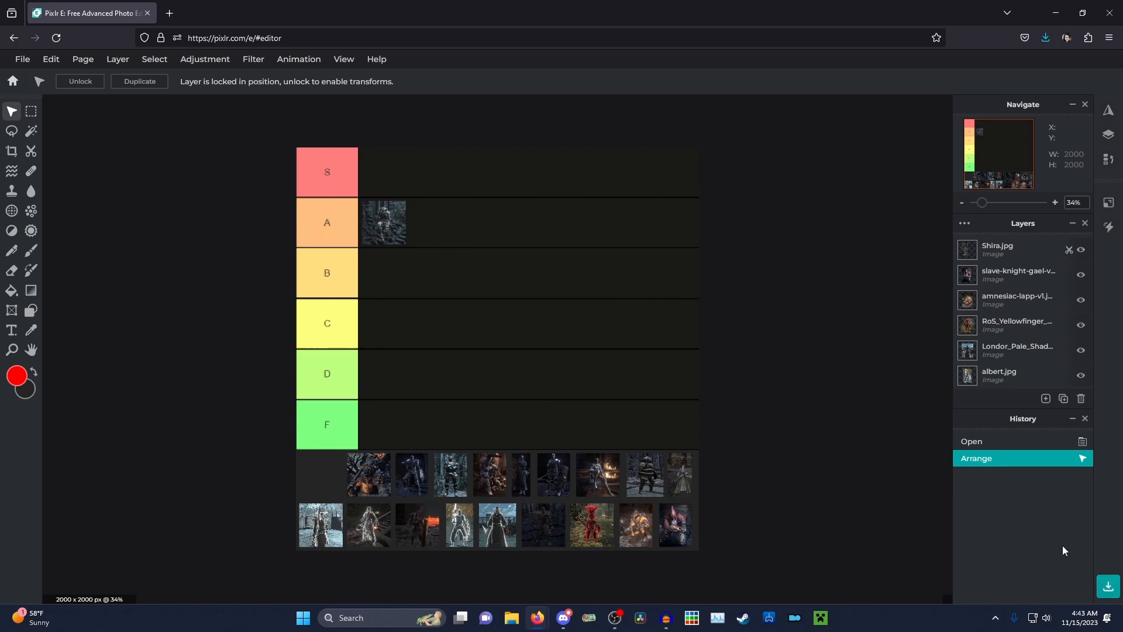
mouse_move(1086, 545)
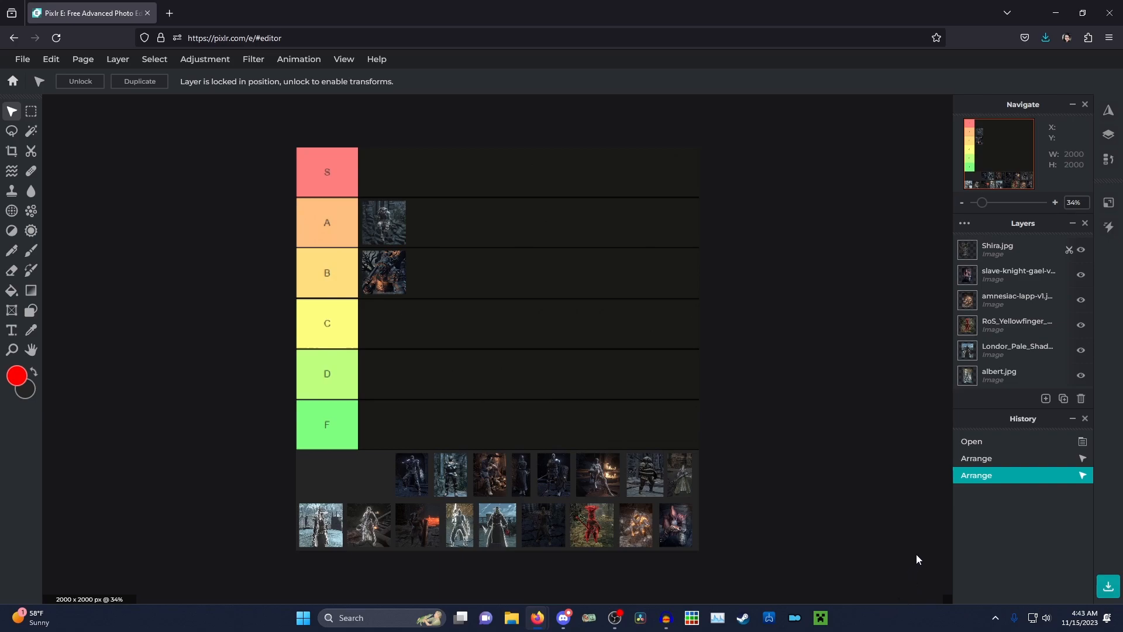
mouse_move(880, 557)
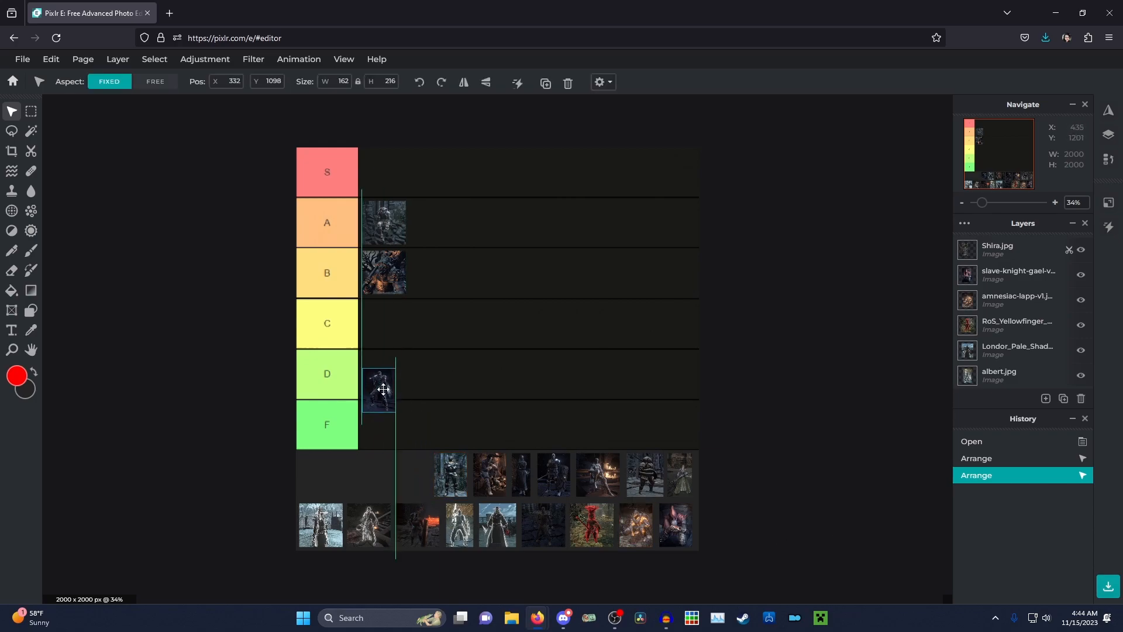
Step: Place a tray portrait in the D row and shift the fiery B portrait right to open the first slot
drag(379, 388, 379, 375)
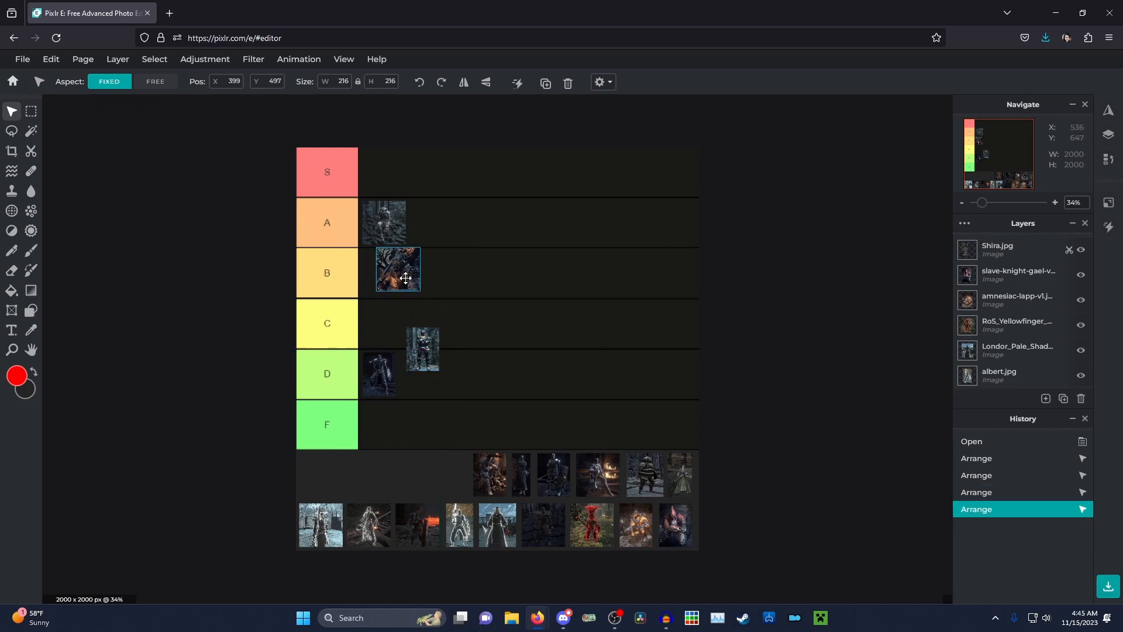
drag(398, 270, 428, 274)
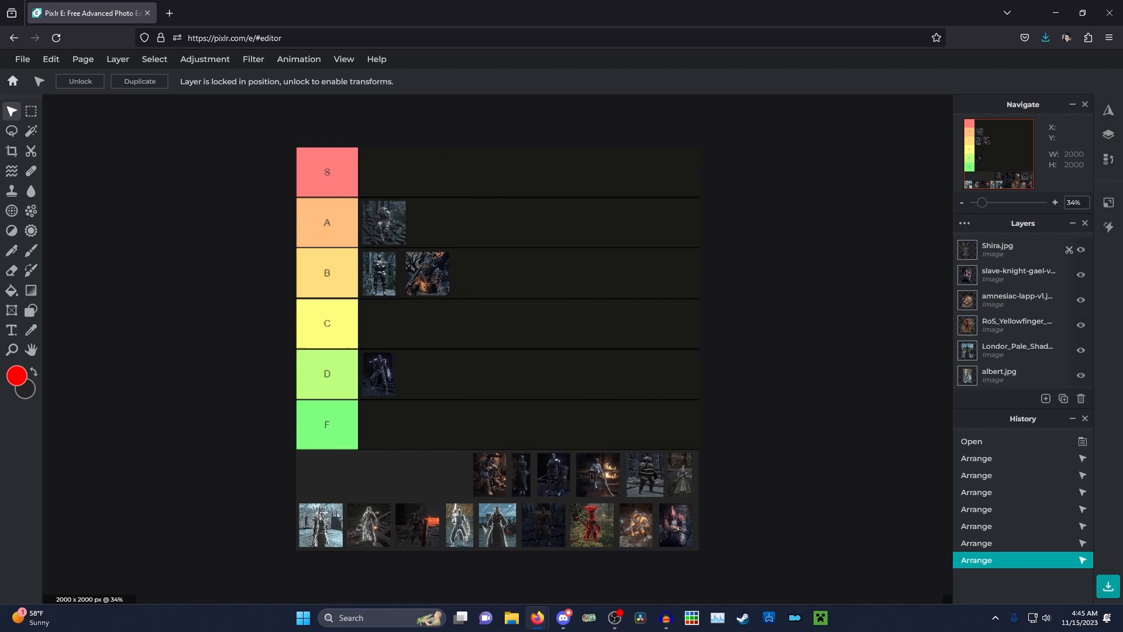
mouse_move(850, 474)
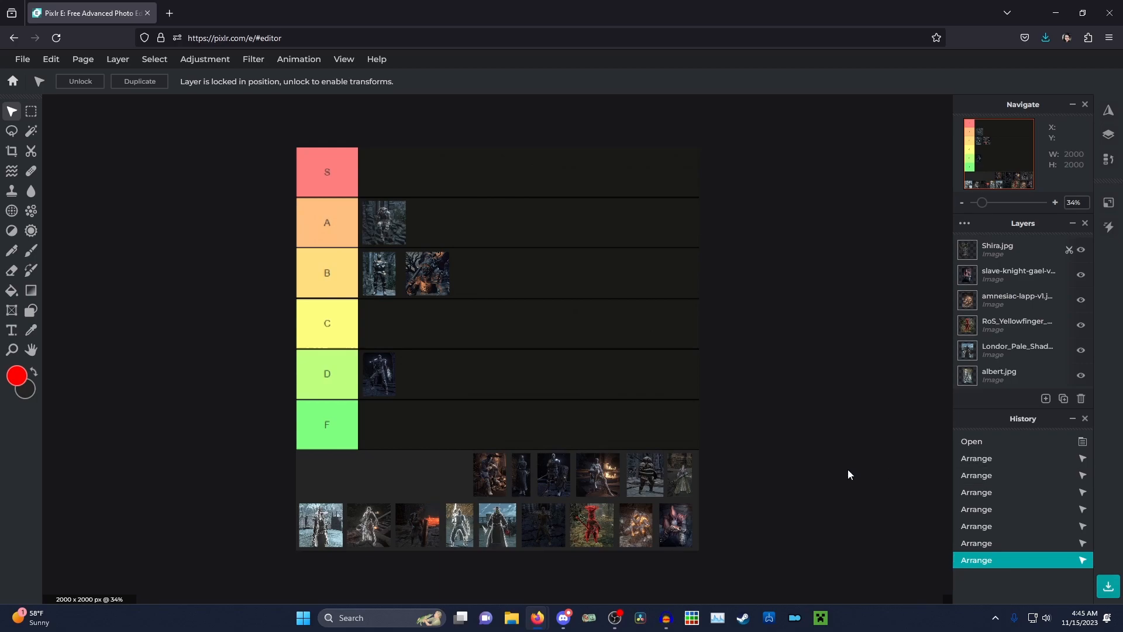
mouse_move(761, 500)
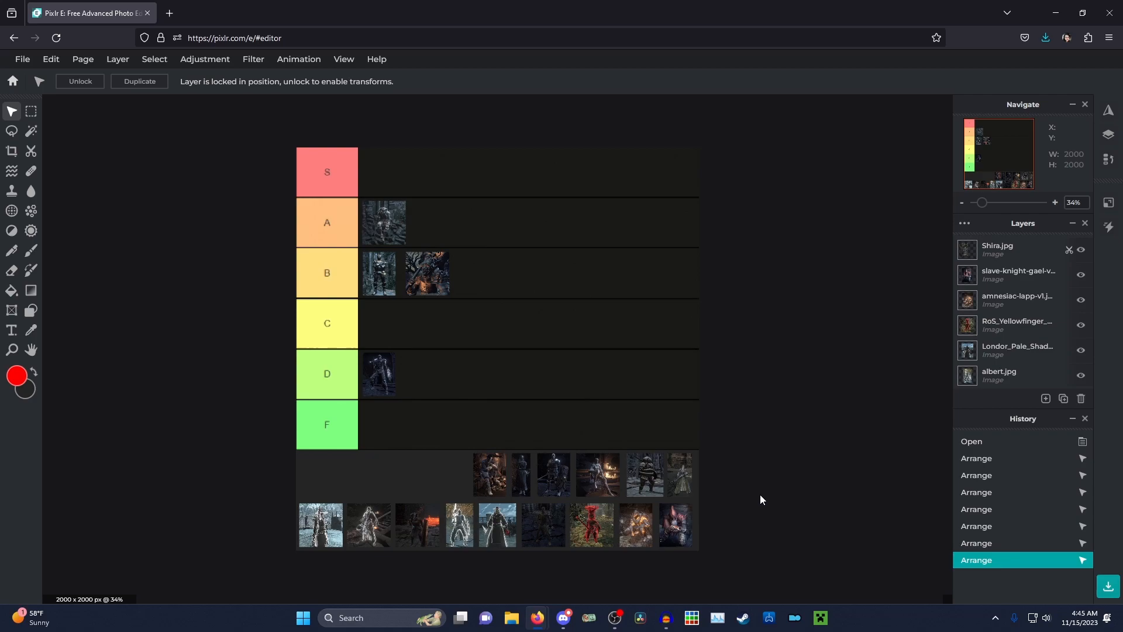
mouse_move(751, 500)
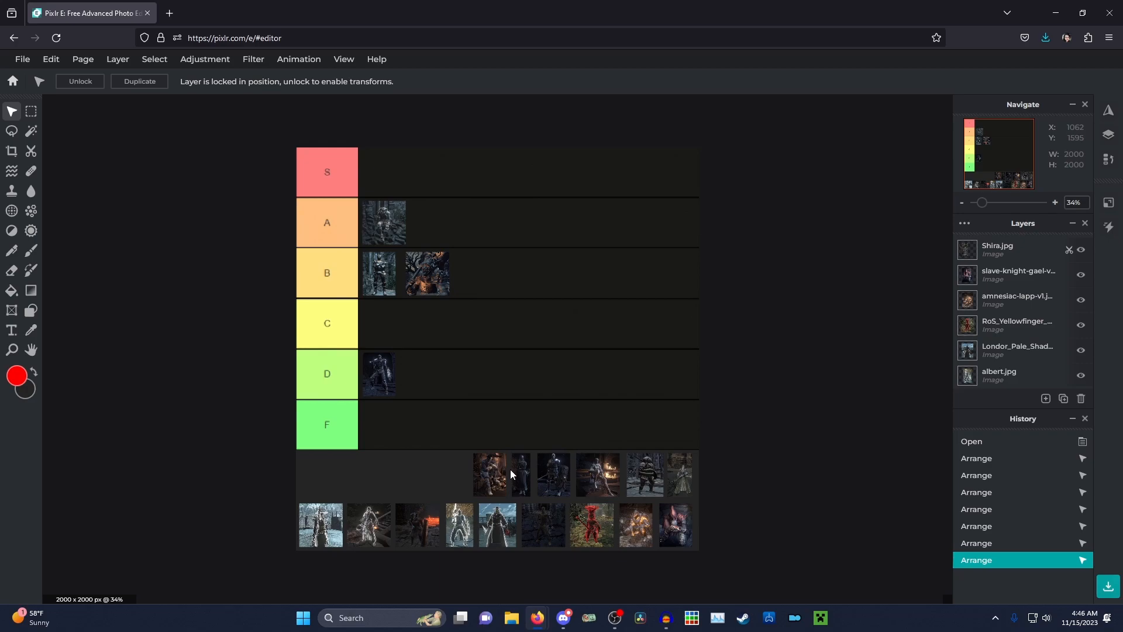
Step: Move the dark armoured tray portrait into the F row and settle it at the left edge
click(490, 473)
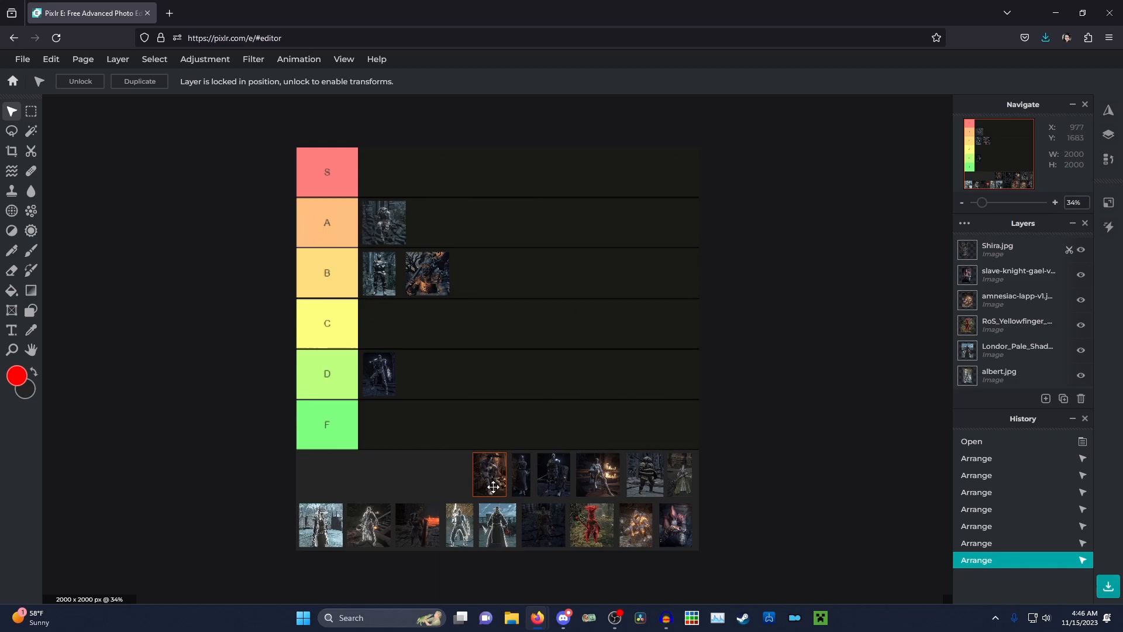
drag(489, 473, 429, 412)
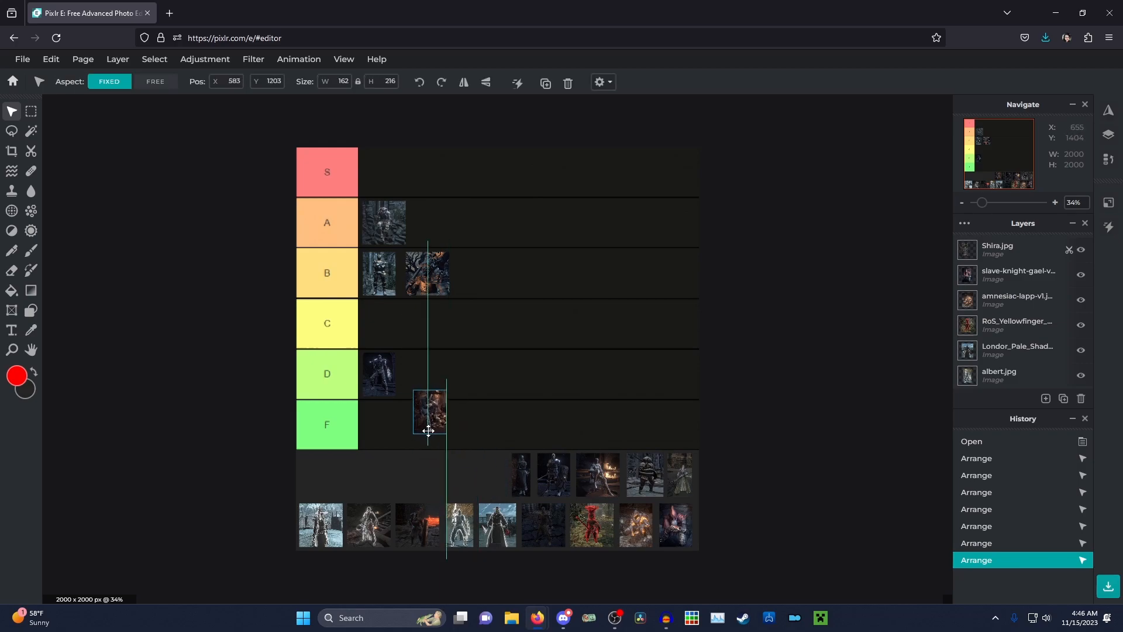
drag(430, 411, 394, 425)
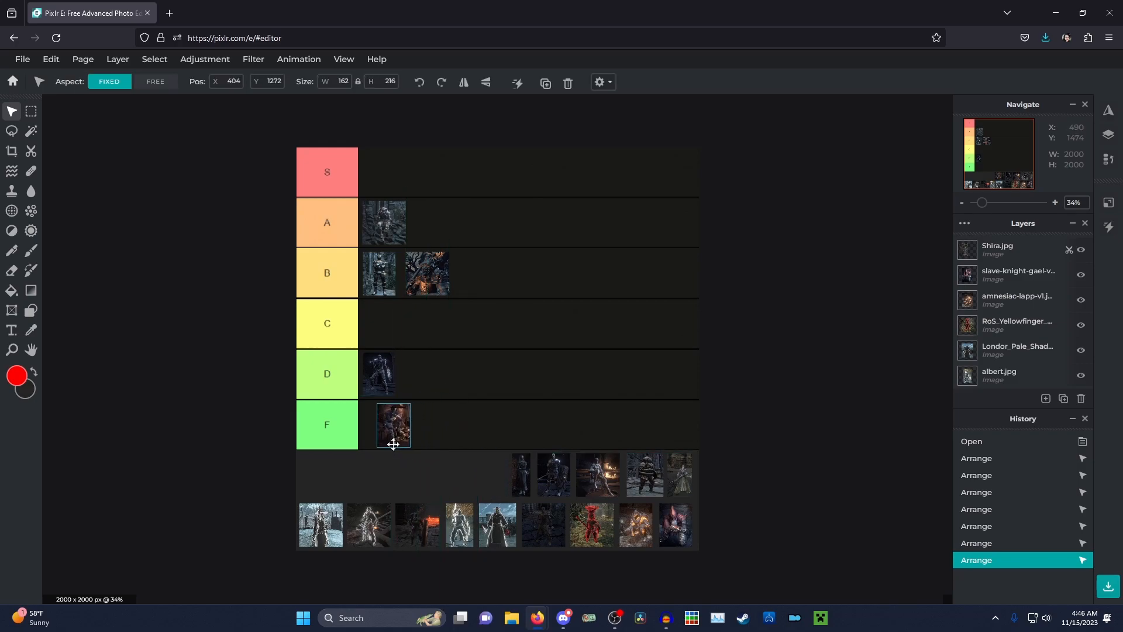
drag(393, 425, 381, 446)
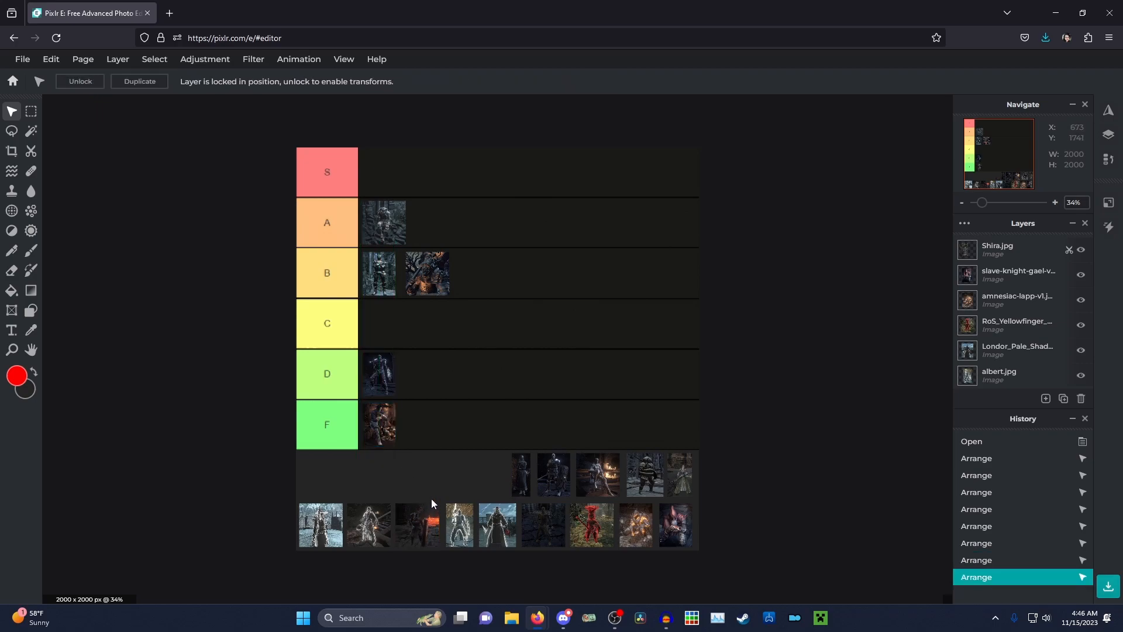
mouse_move(436, 503)
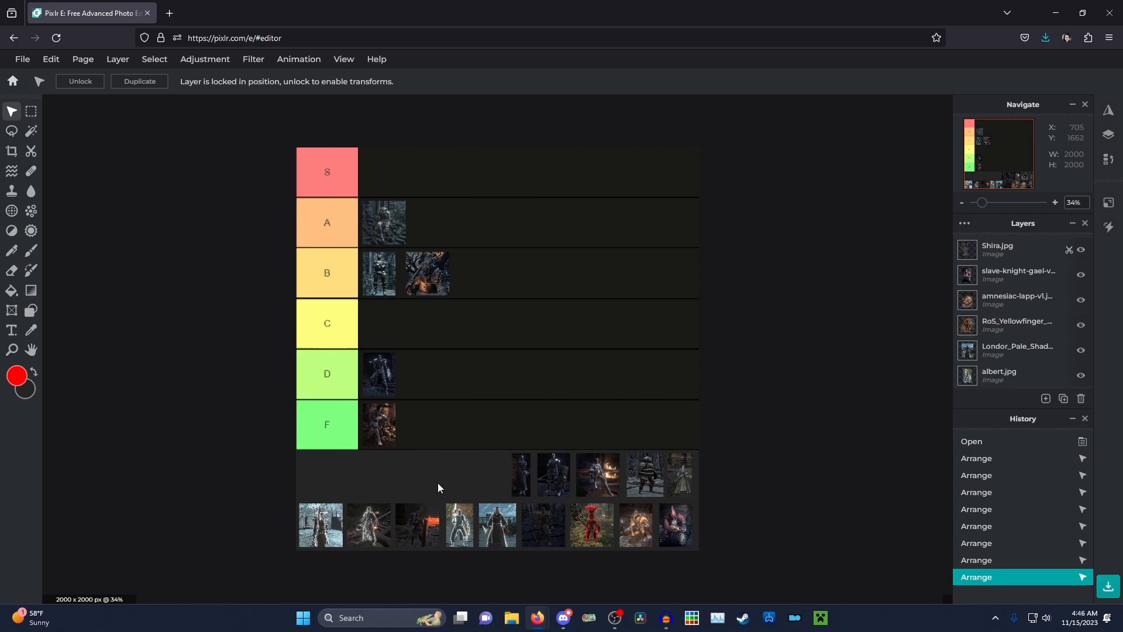
mouse_move(421, 455)
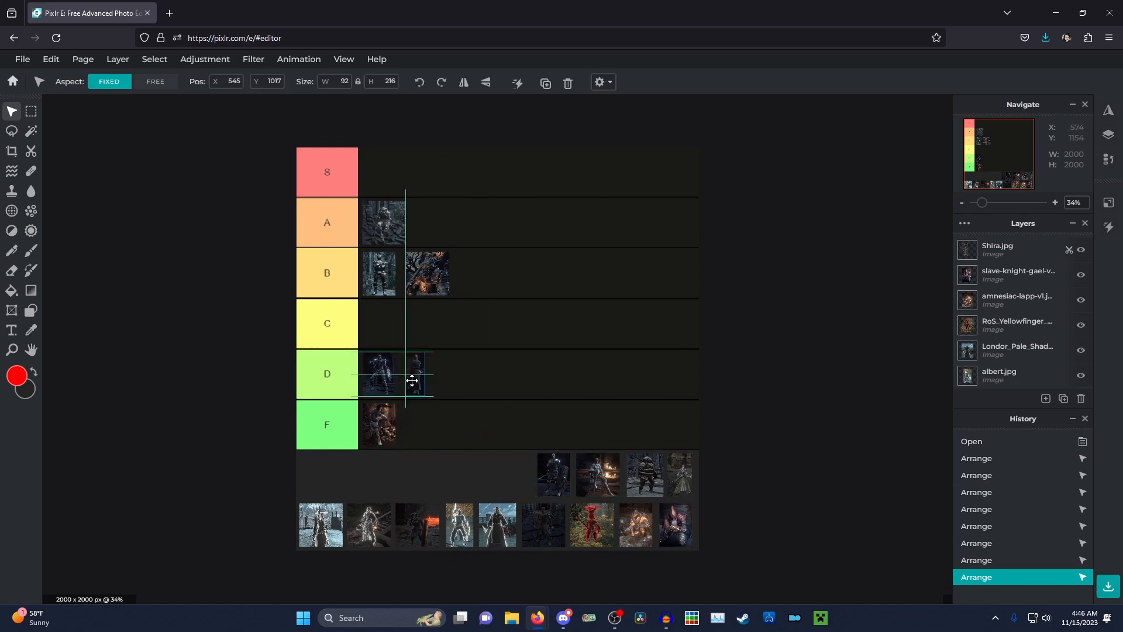
Step: Snap the narrow tray portrait beside the existing portrait in the D row
drag(412, 379, 401, 374)
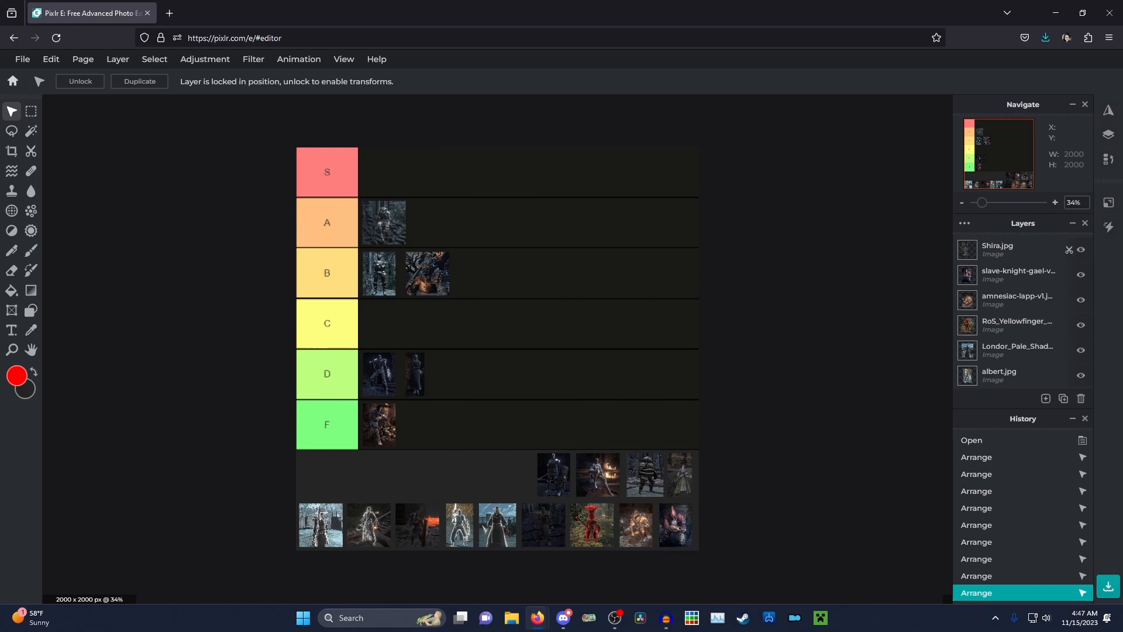
mouse_move(700, 549)
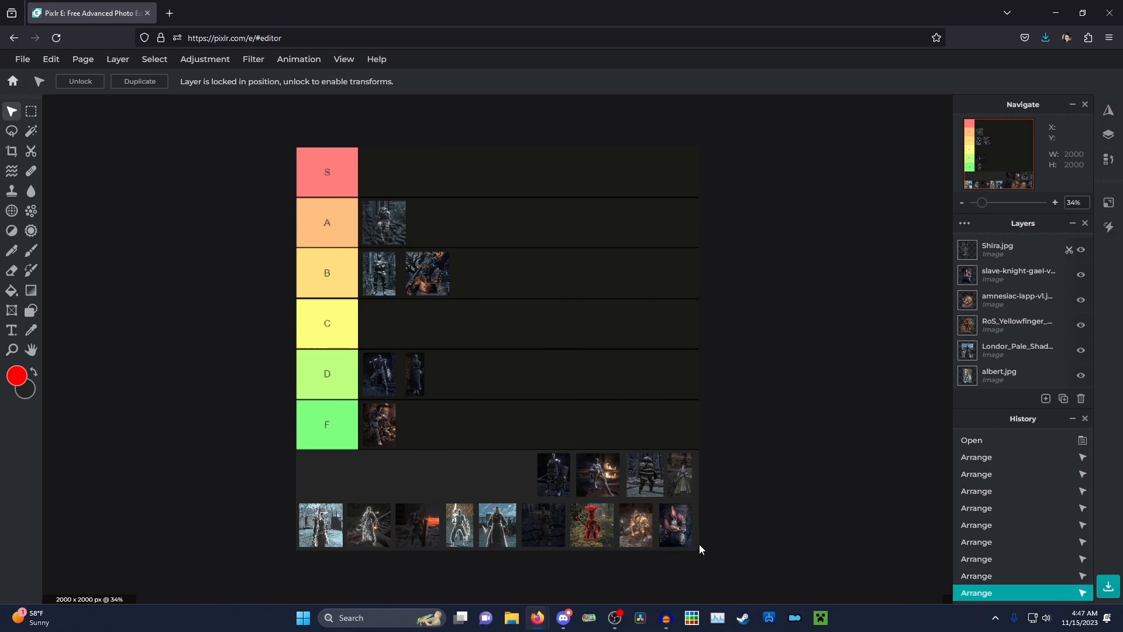
mouse_move(652, 457)
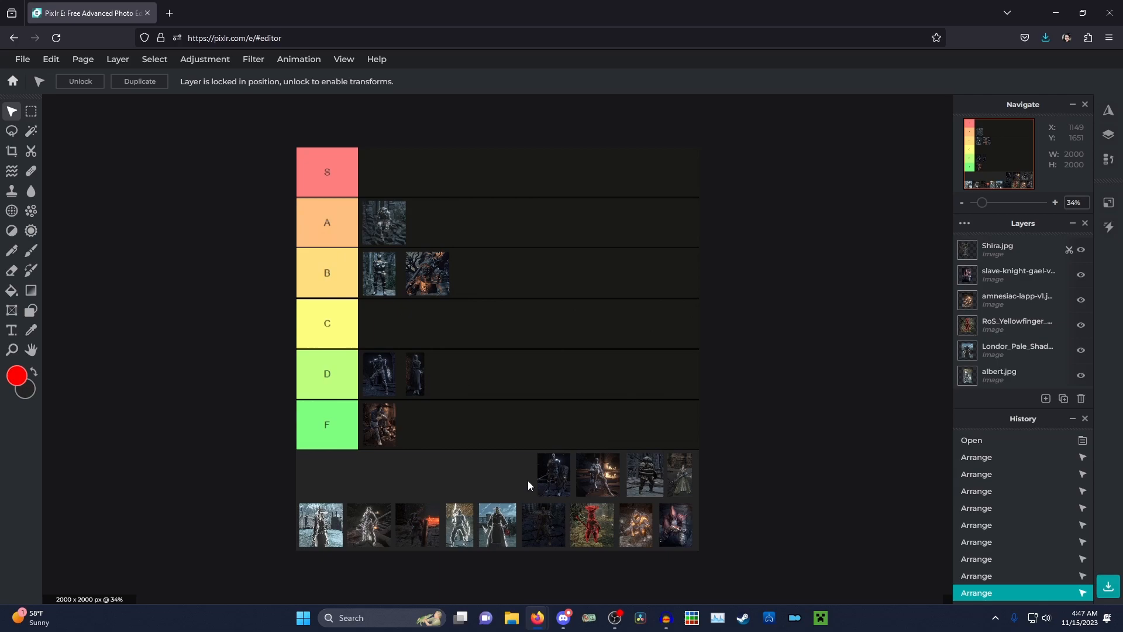
Step: Select the dark armoured knight in the tray and move it to the left of the S row
click(552, 474)
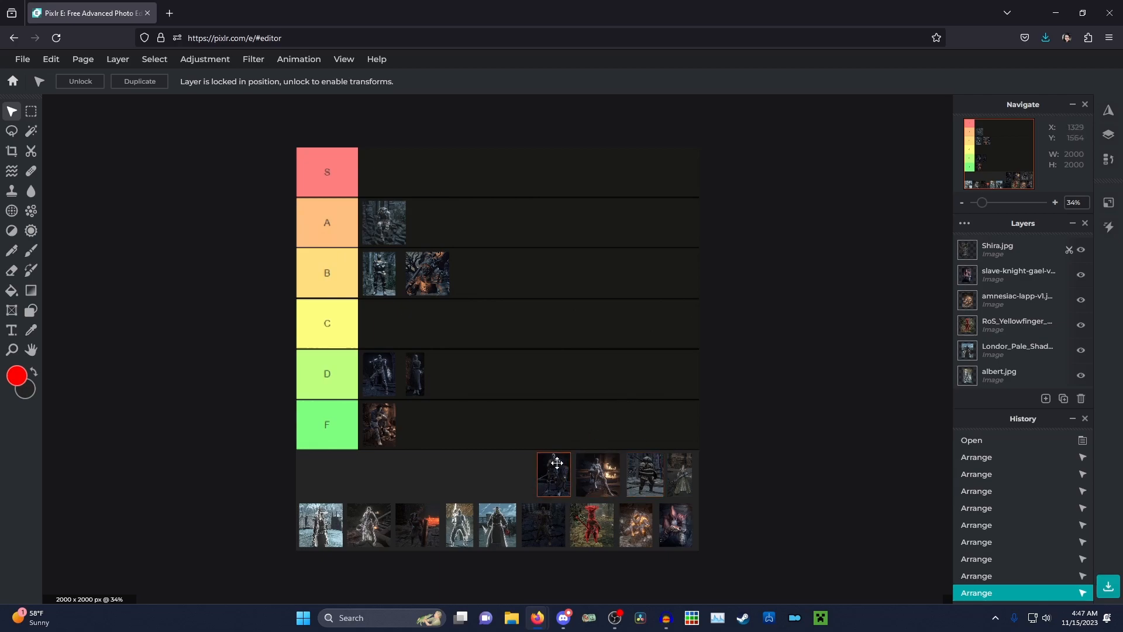
click(552, 474)
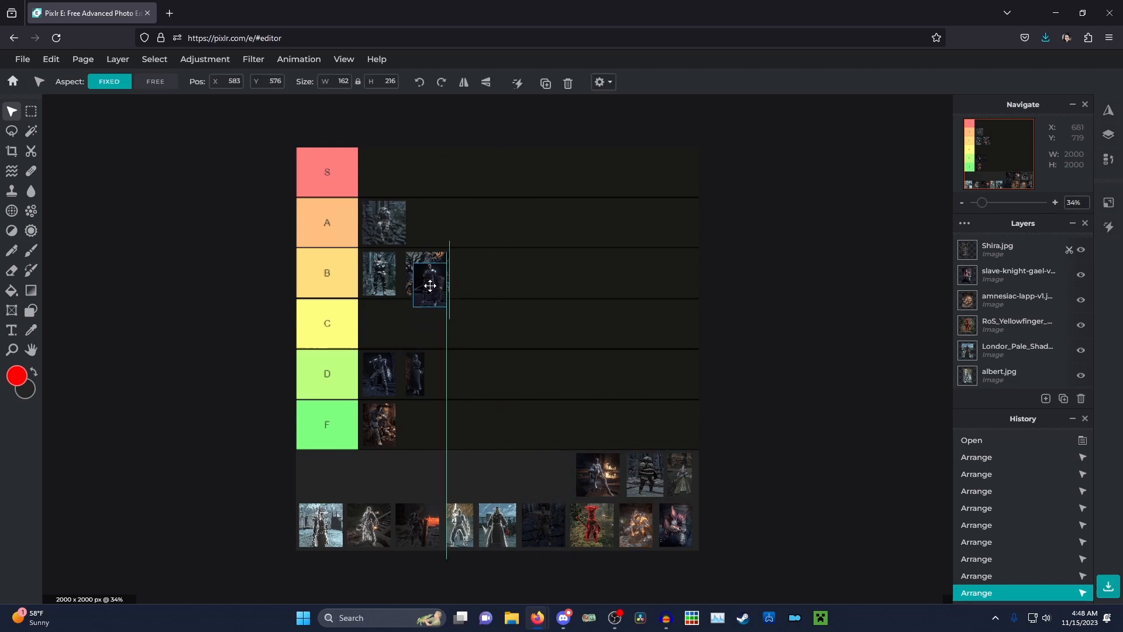
drag(430, 285, 384, 178)
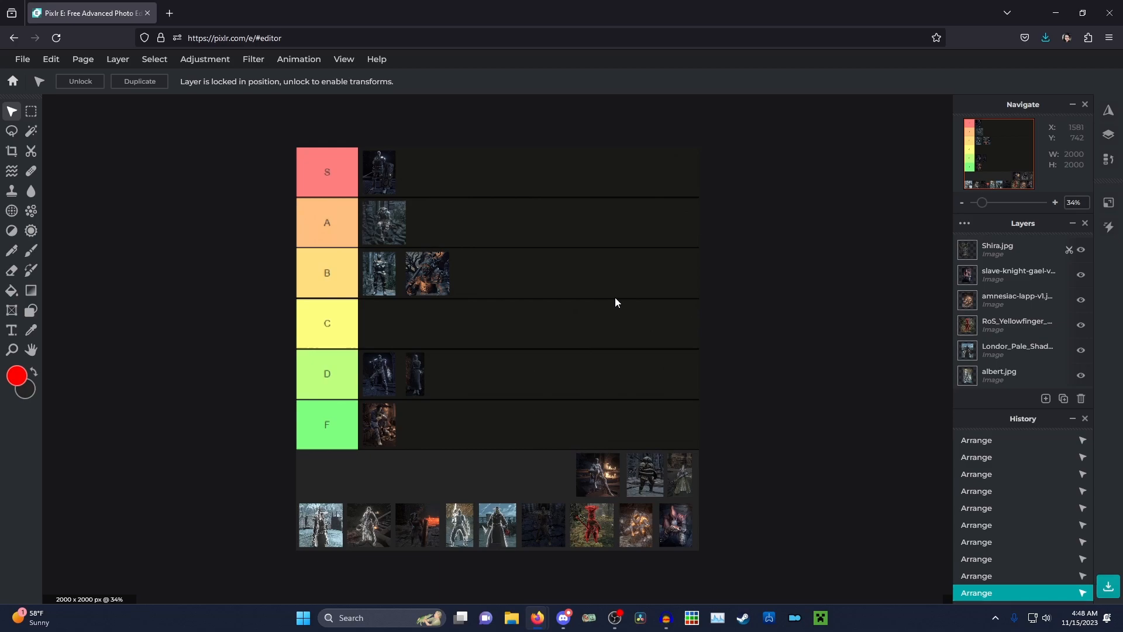
mouse_move(603, 303)
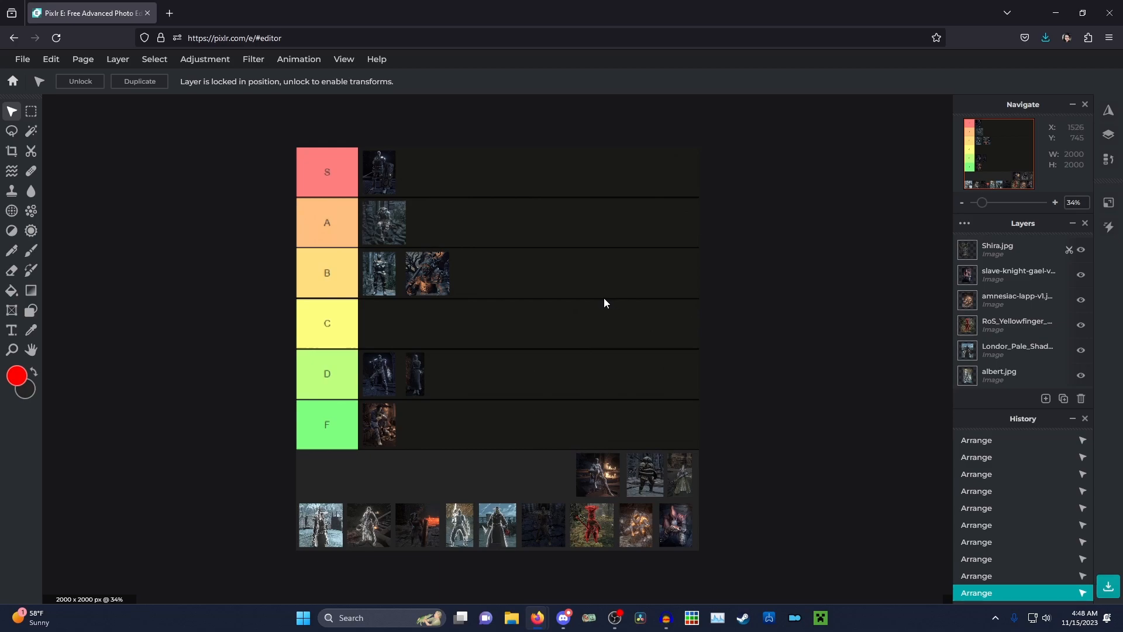
mouse_move(601, 306)
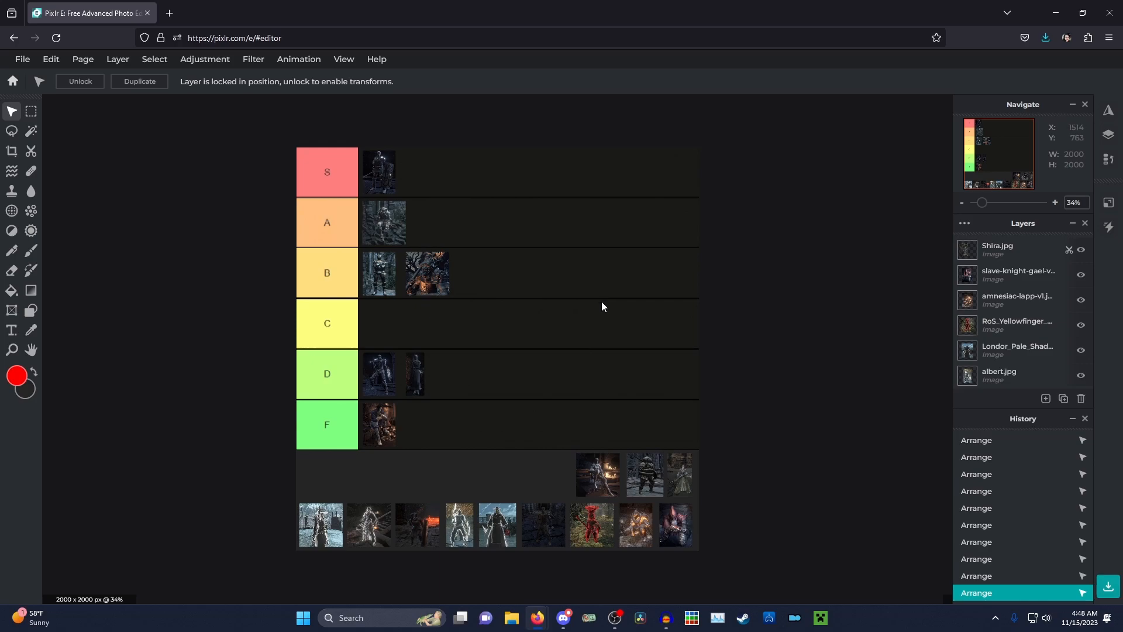
mouse_move(598, 309)
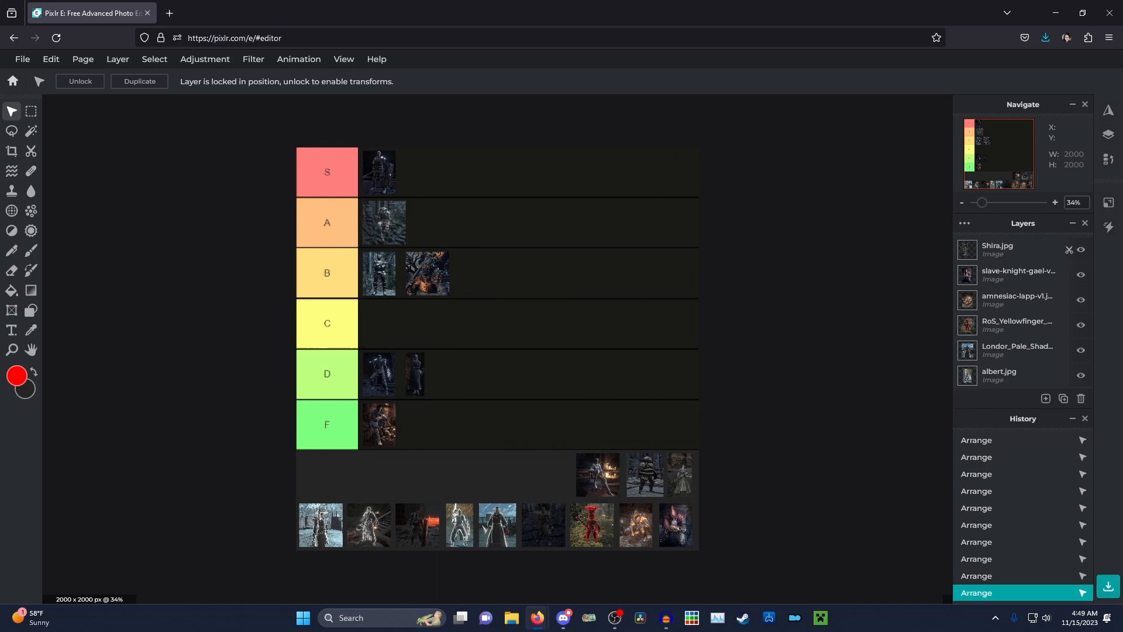
mouse_move(732, 455)
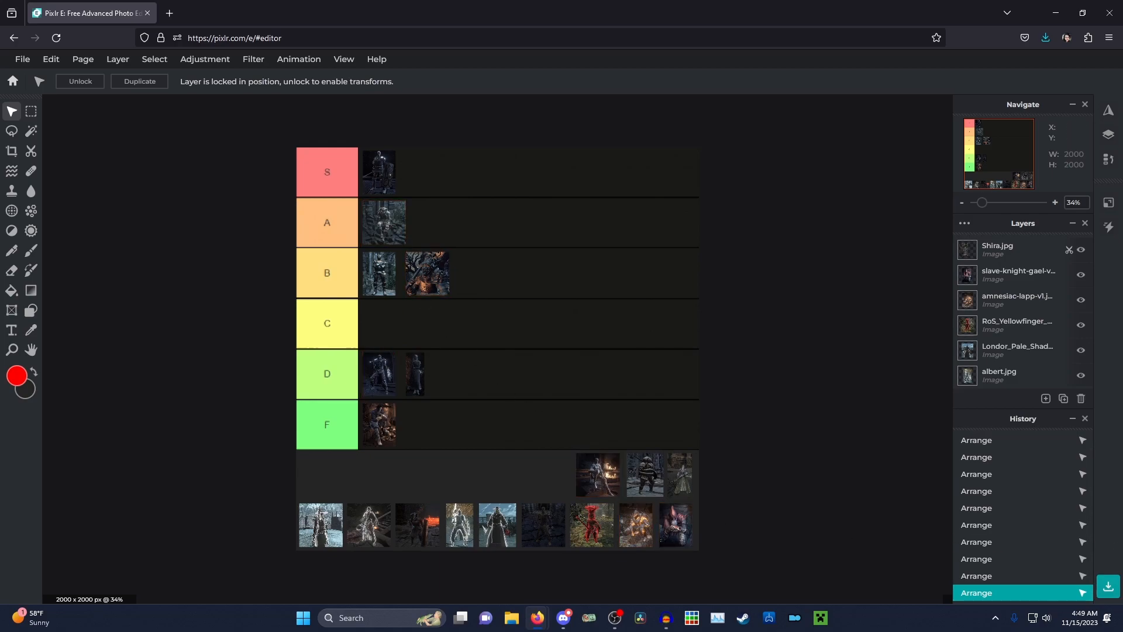
mouse_move(759, 548)
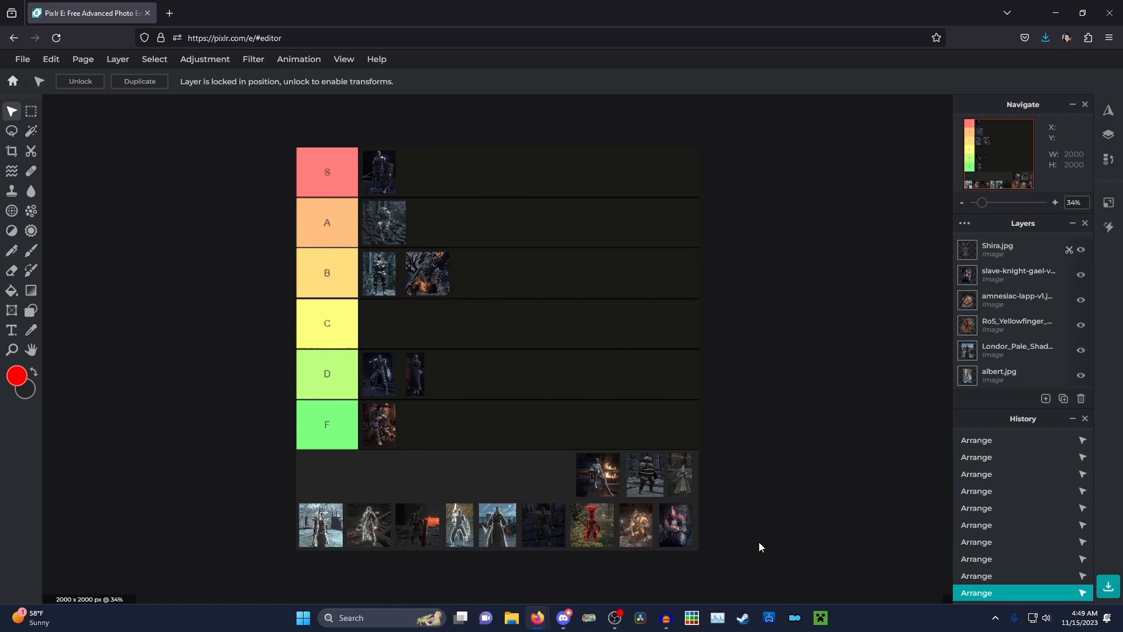
mouse_move(751, 547)
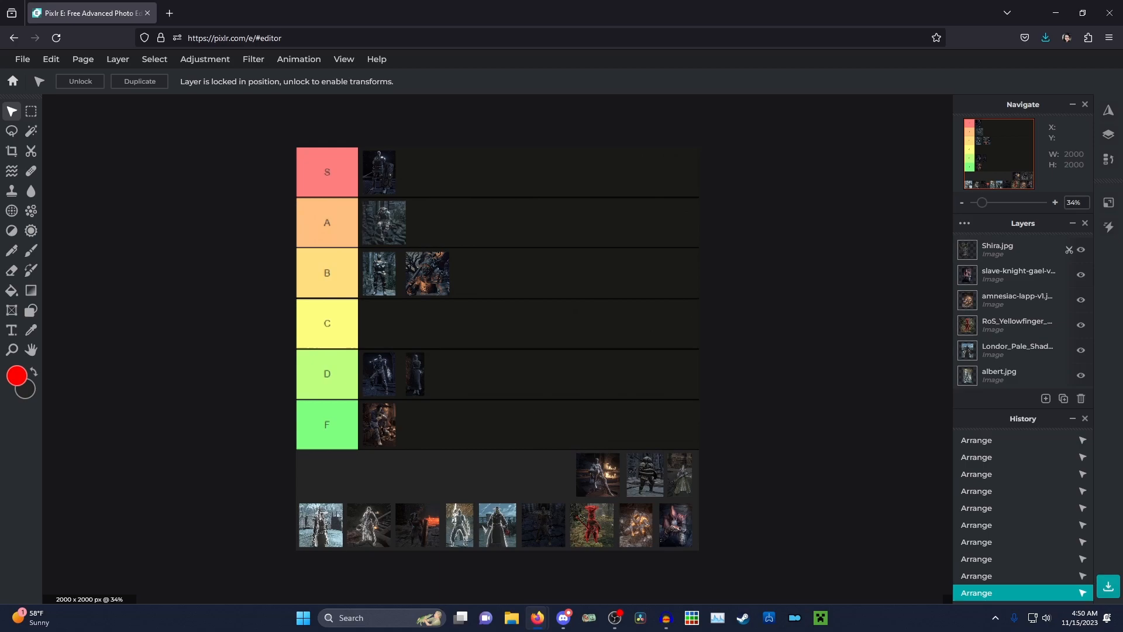
Step: Put the fire-lit tray portrait first in row F and line the earlier portrait up to its right
drag(596, 473, 437, 440)
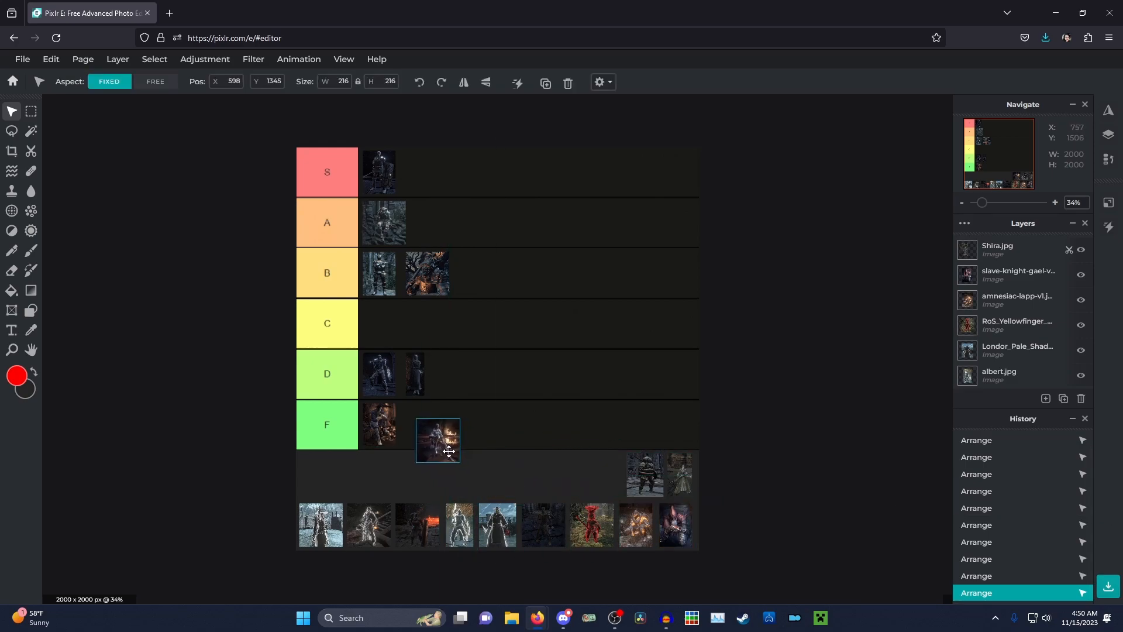
drag(439, 440, 413, 428)
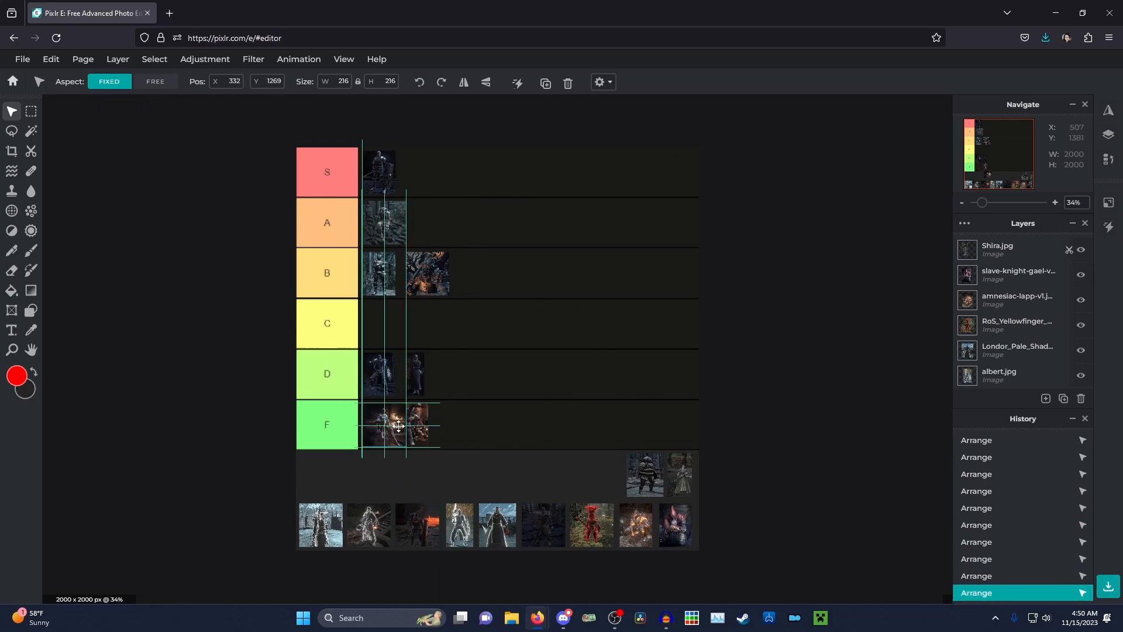
drag(398, 423, 439, 429)
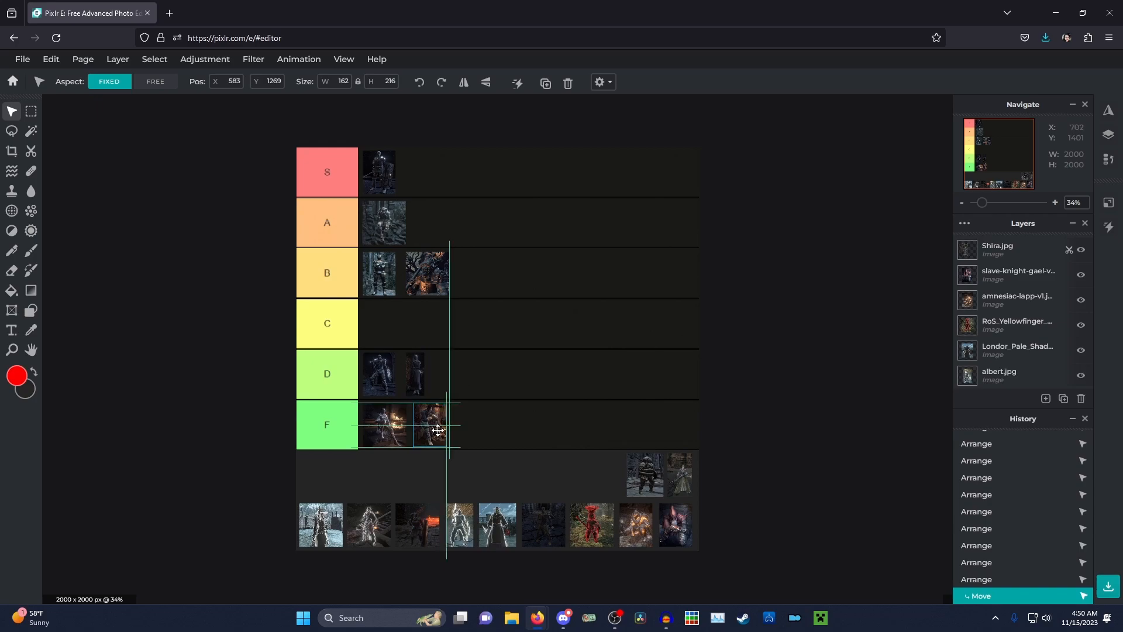
drag(433, 426, 445, 425)
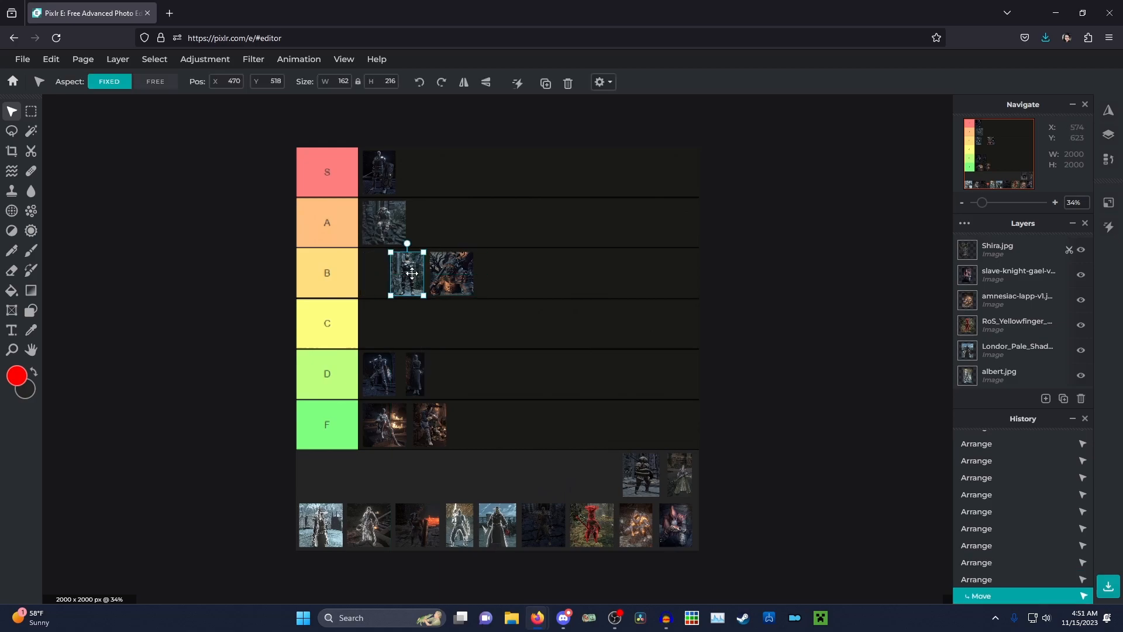
Step: Slide the three B-row portraits together so they sit side by side from the row's left
drag(407, 273, 387, 272)
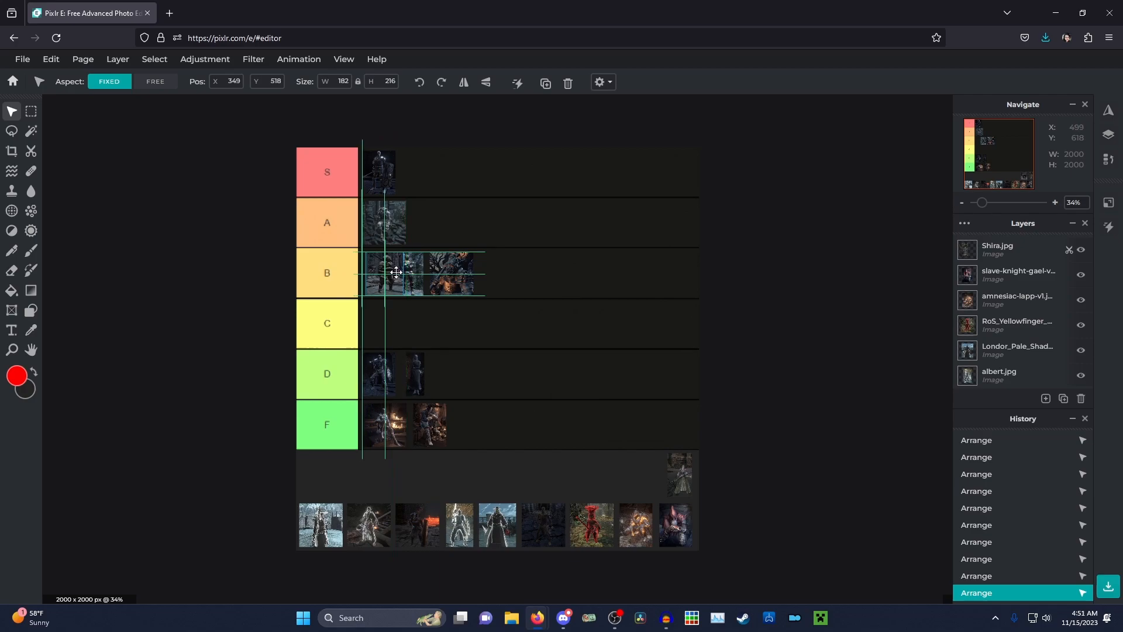
drag(396, 273, 383, 283)
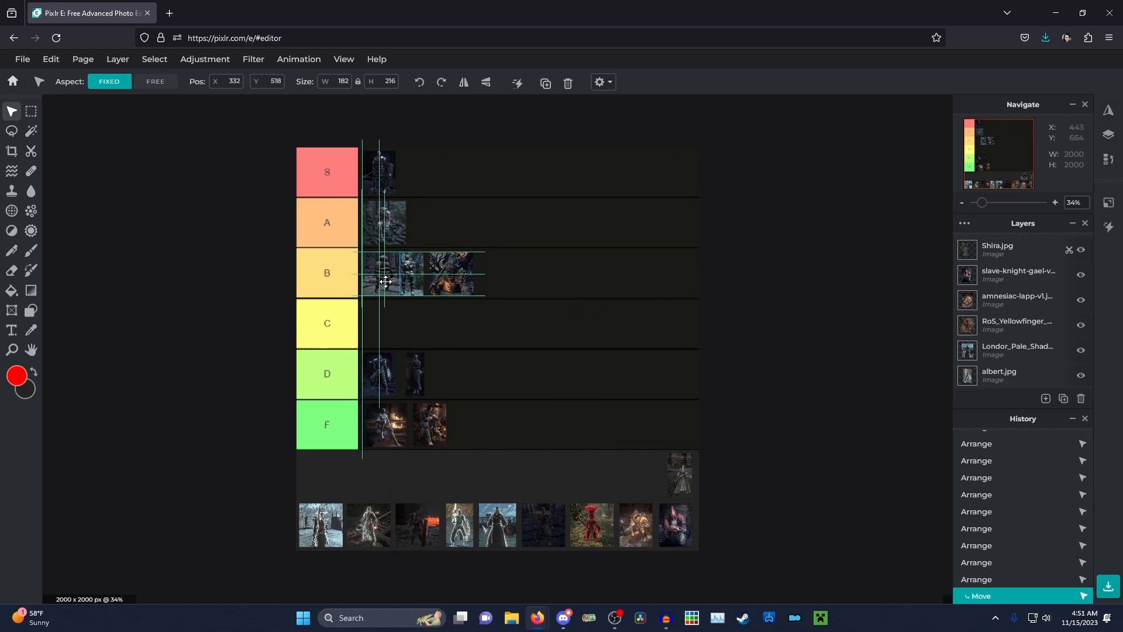
drag(384, 281, 419, 274)
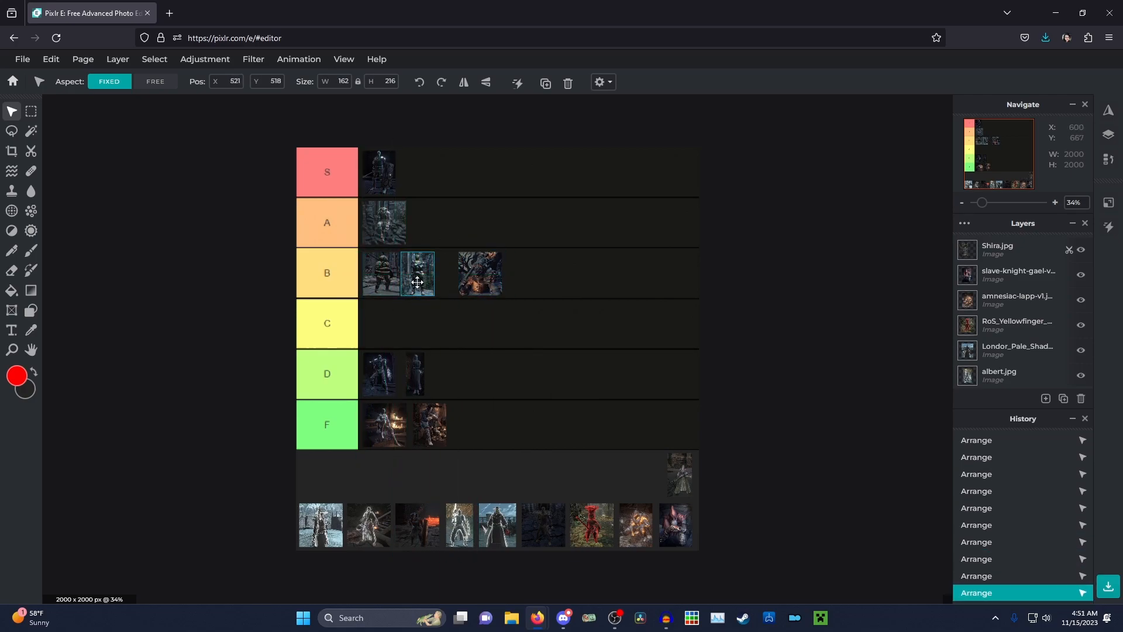
drag(418, 273, 477, 273)
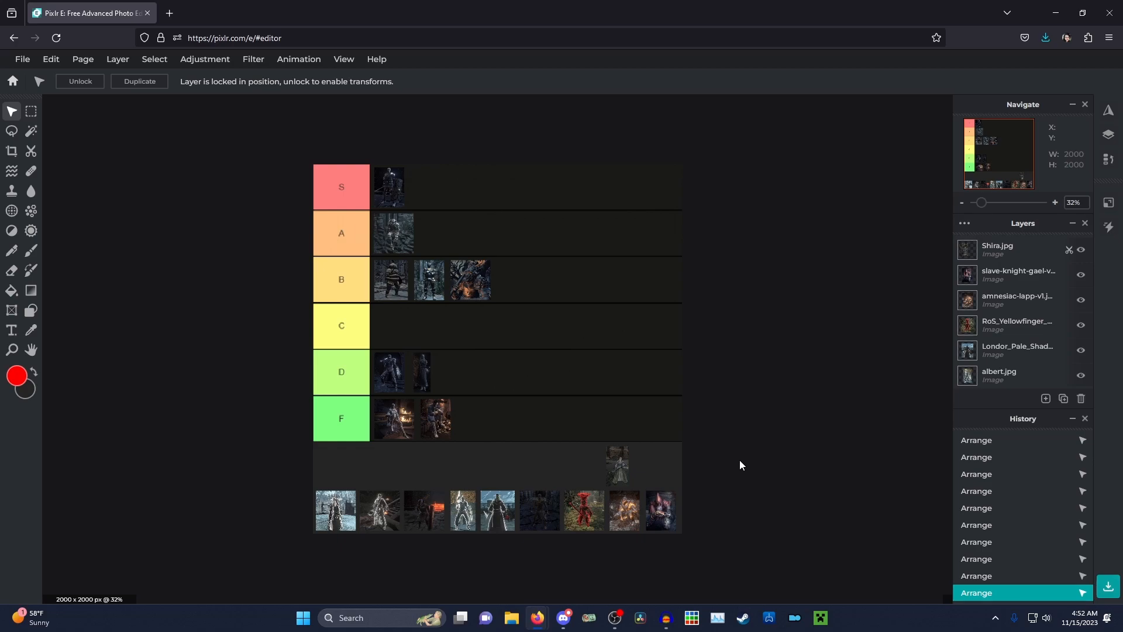
Step: Shift the fire-lit B portrait right to free the second slot for the robed portrait
click(470, 279)
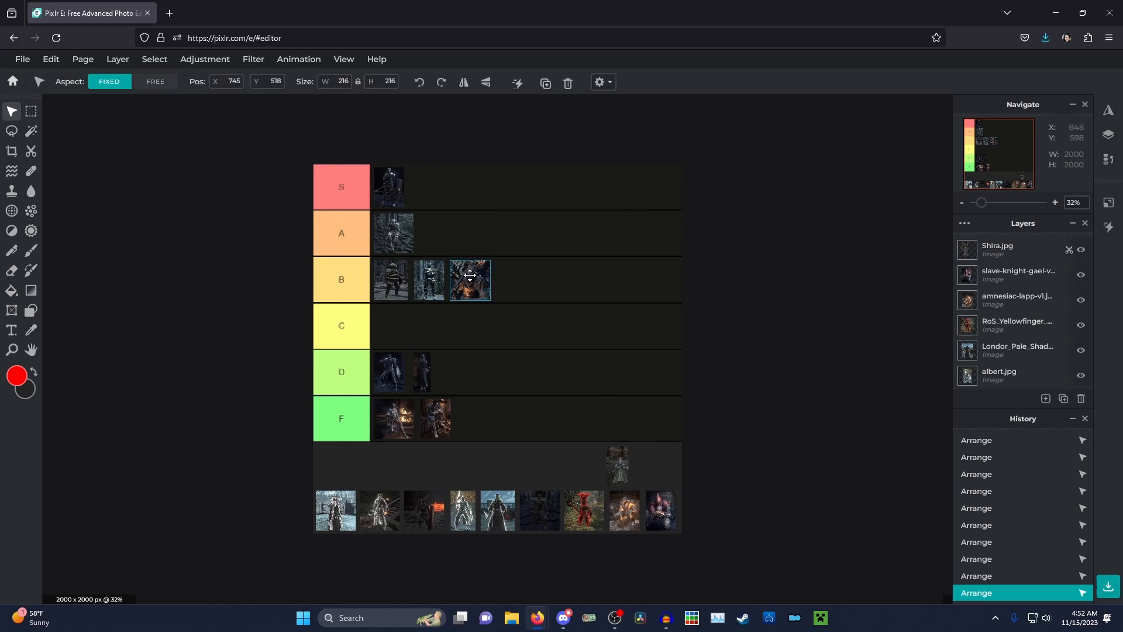
drag(469, 279, 503, 279)
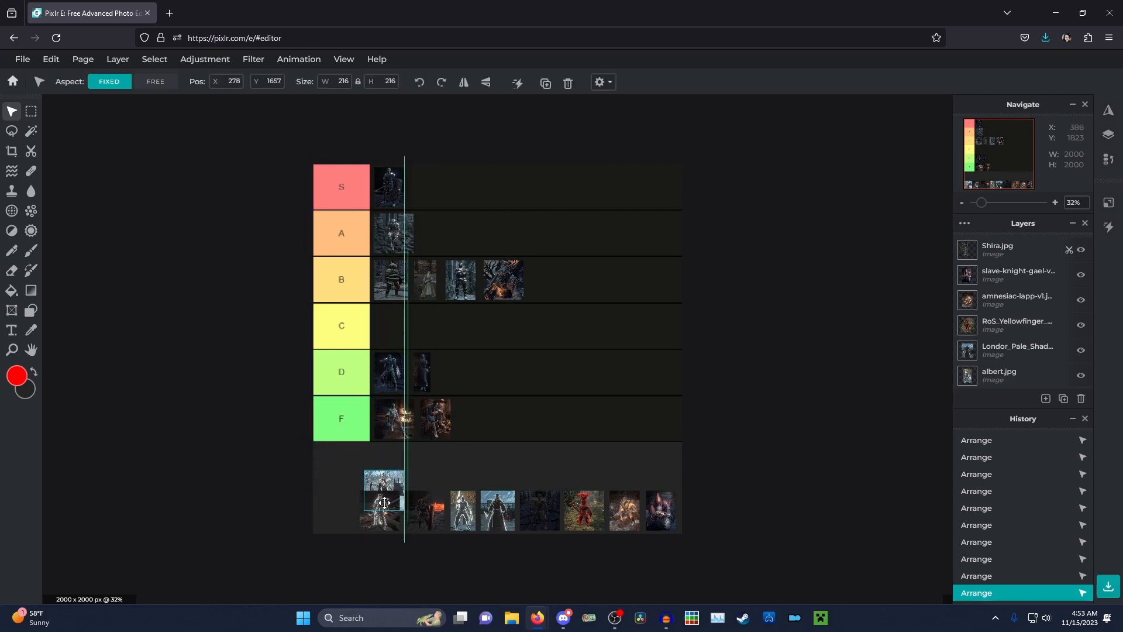
Step: Move the first tray portrait up and settle the pale knight at the start of the C row
drag(383, 498, 330, 509)
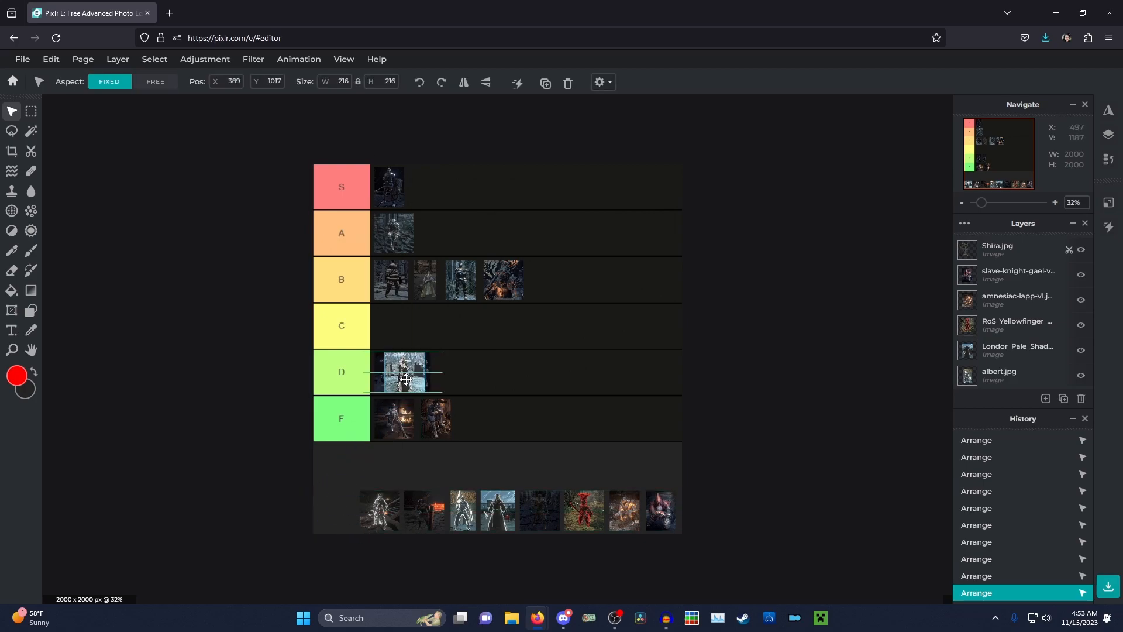
drag(405, 369, 393, 326)
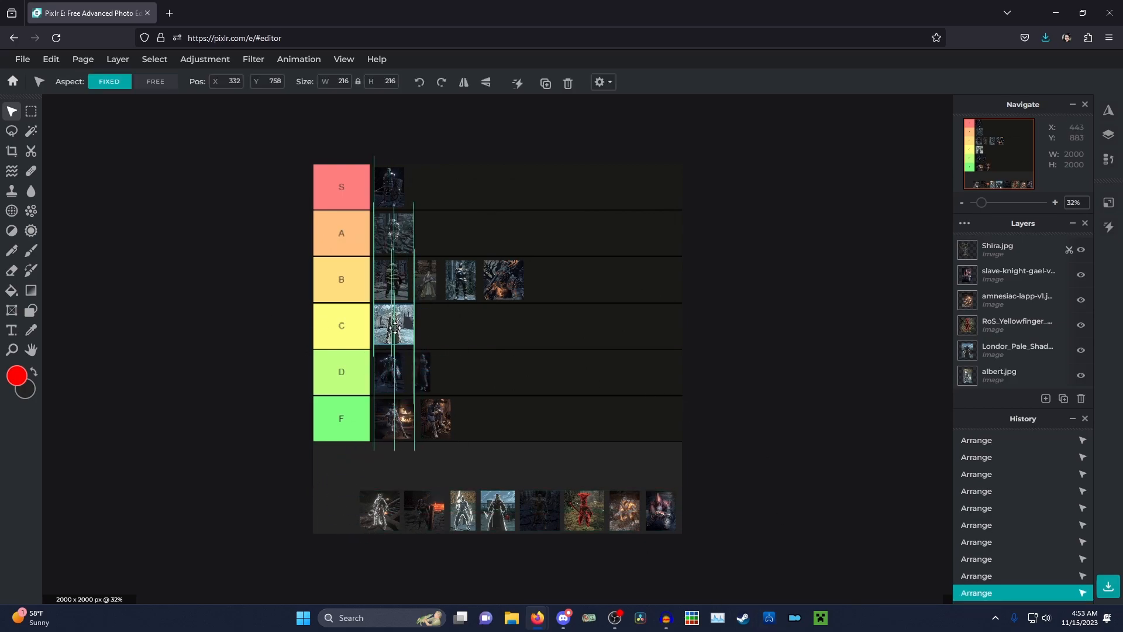
drag(393, 327, 393, 331)
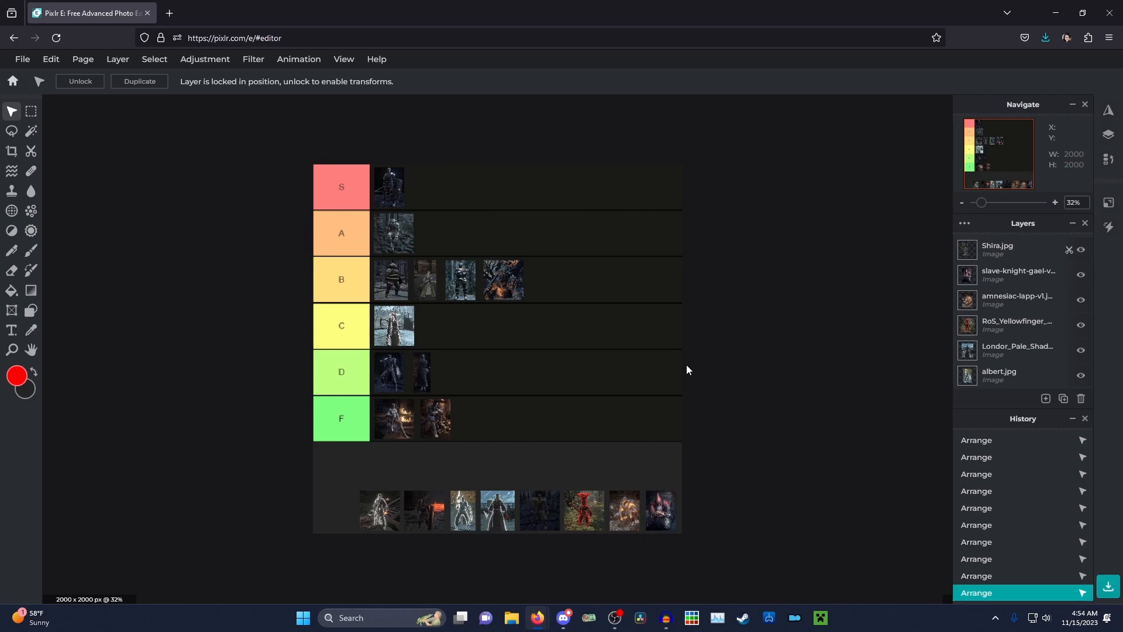
mouse_move(901, 565)
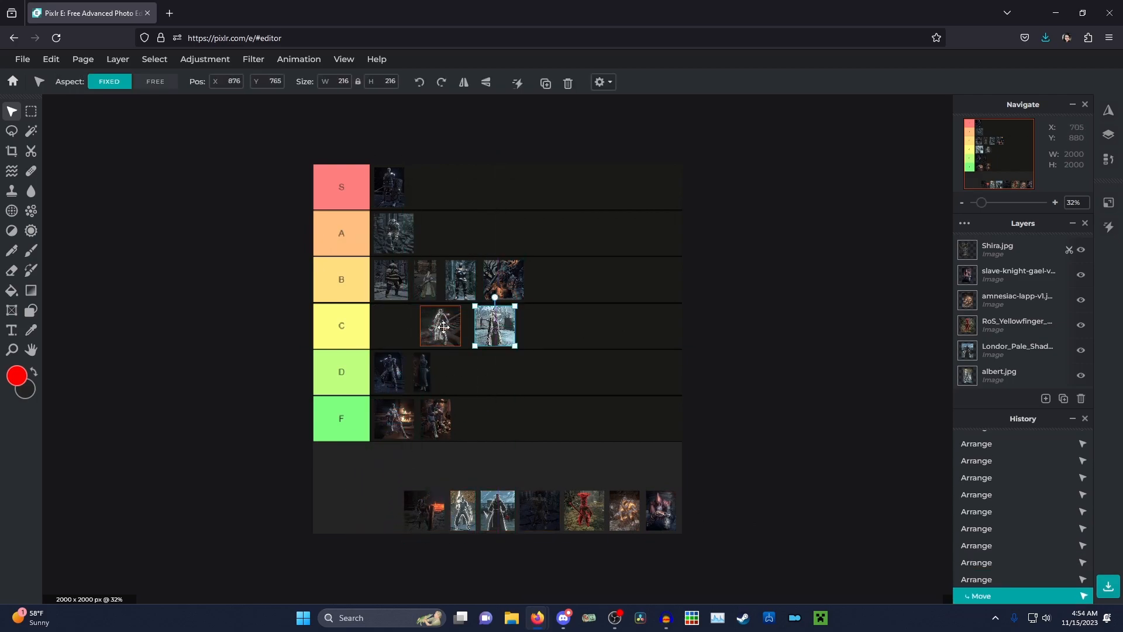
Step: Nudge the second C-row portrait so it sits flush beside the first
drag(441, 326, 442, 323)
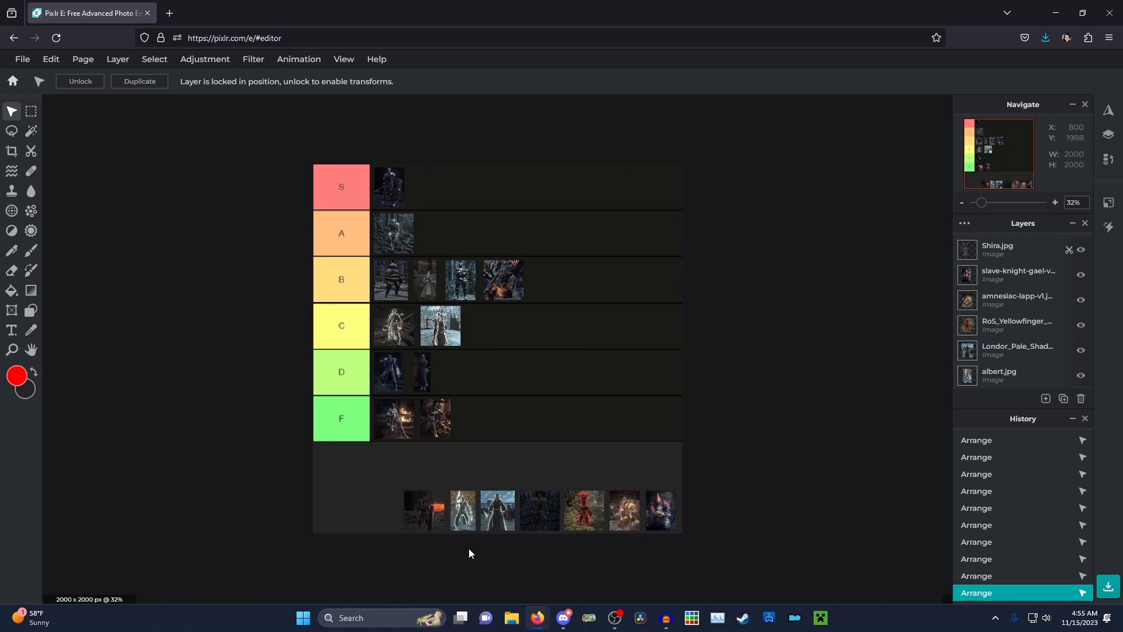
mouse_move(485, 618)
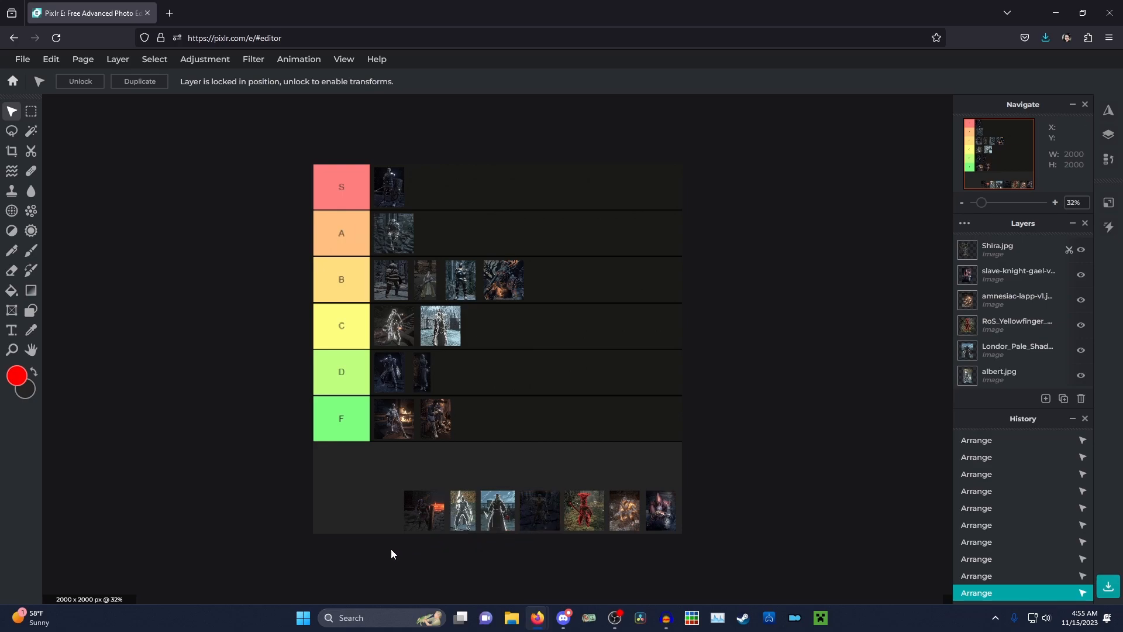
mouse_move(401, 550)
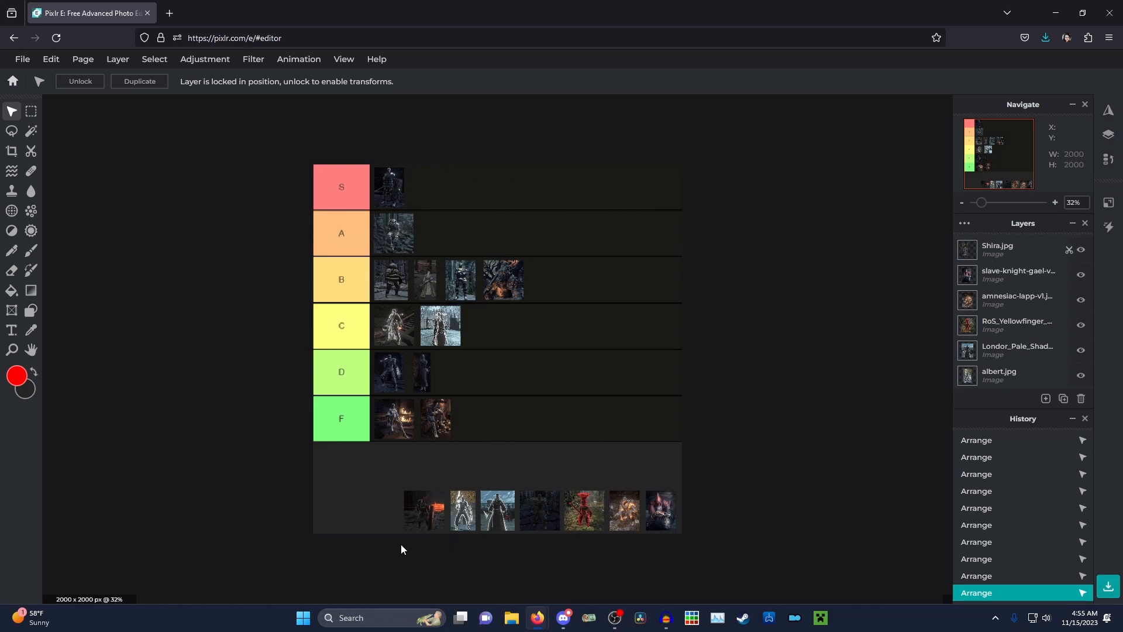
mouse_move(406, 549)
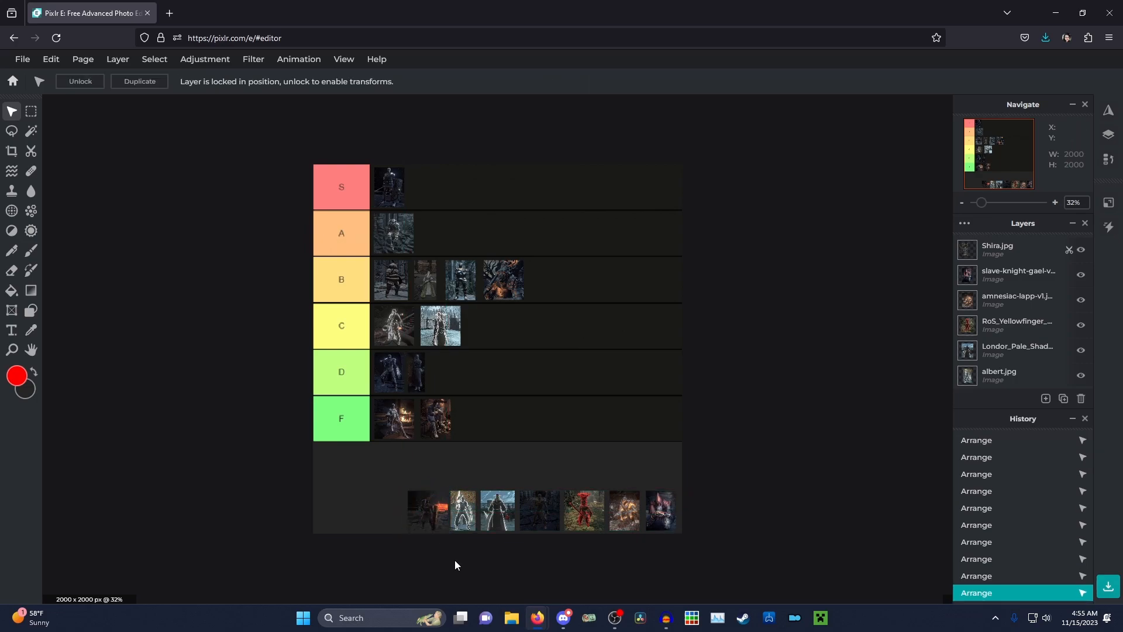
Step: Move the fire-lit portrait from the tray into the D row and line it up as the third portrait
click(428, 510)
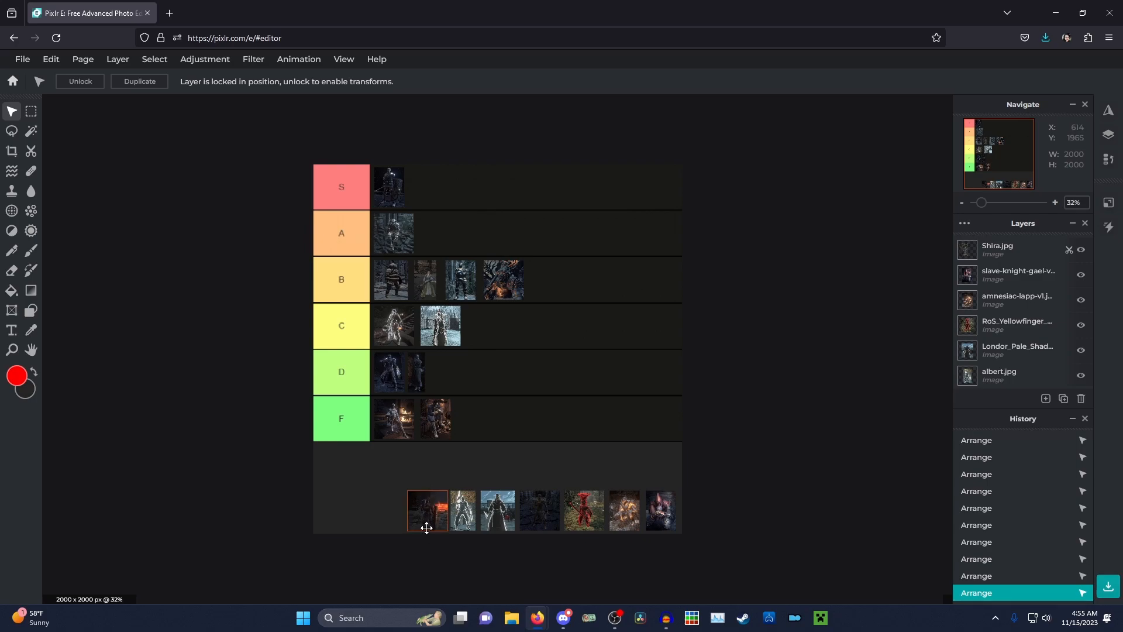
drag(428, 510, 452, 445)
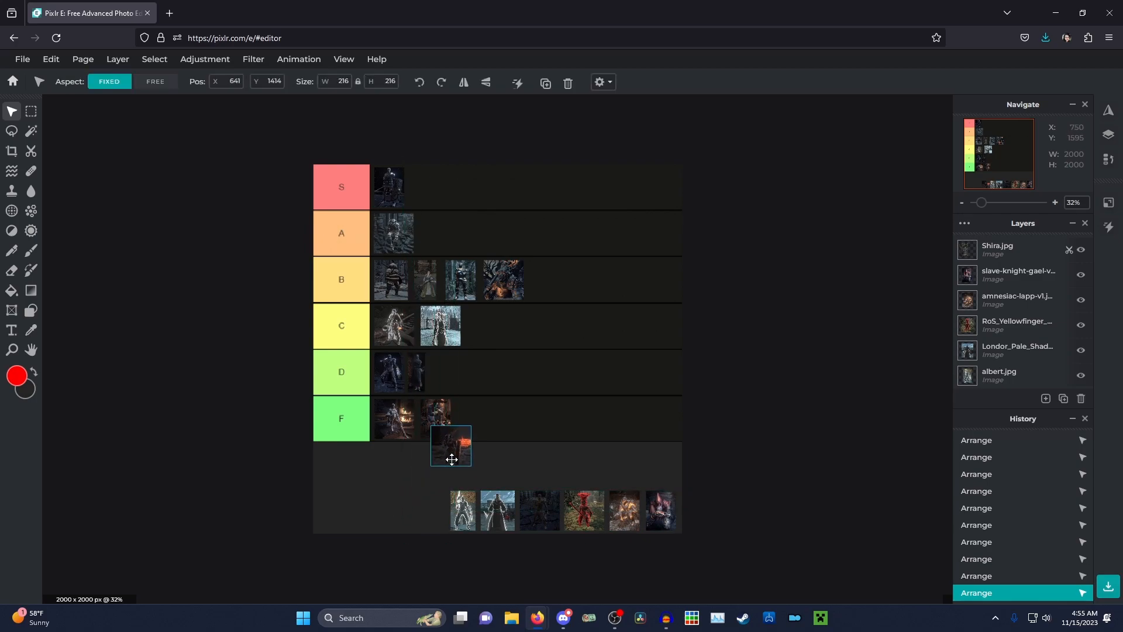
drag(450, 445, 448, 465)
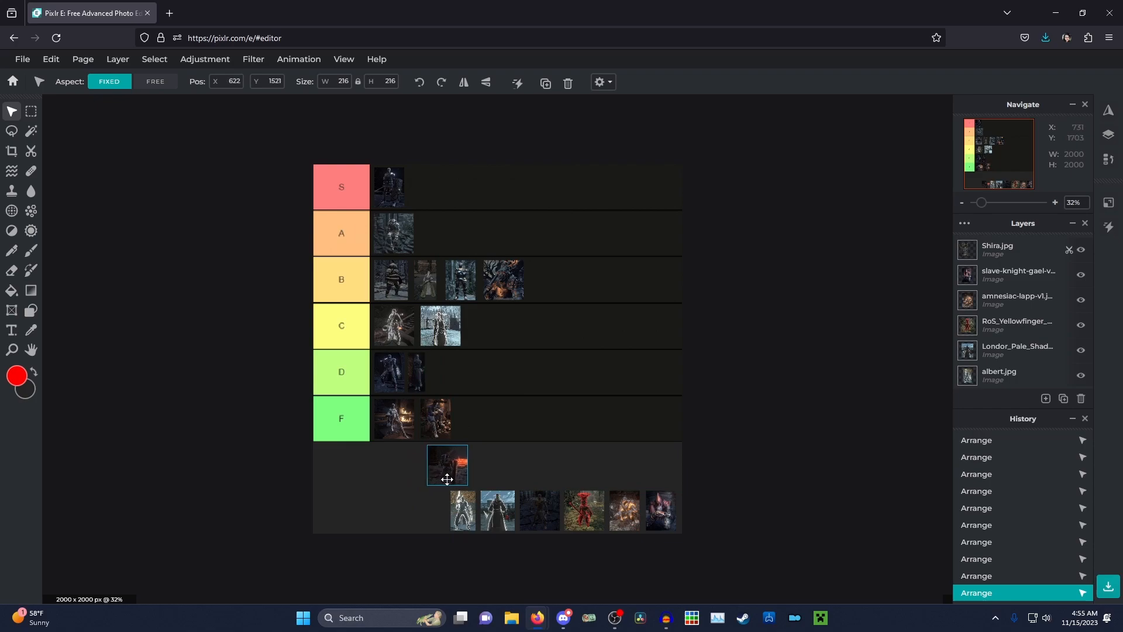
drag(448, 464, 455, 387)
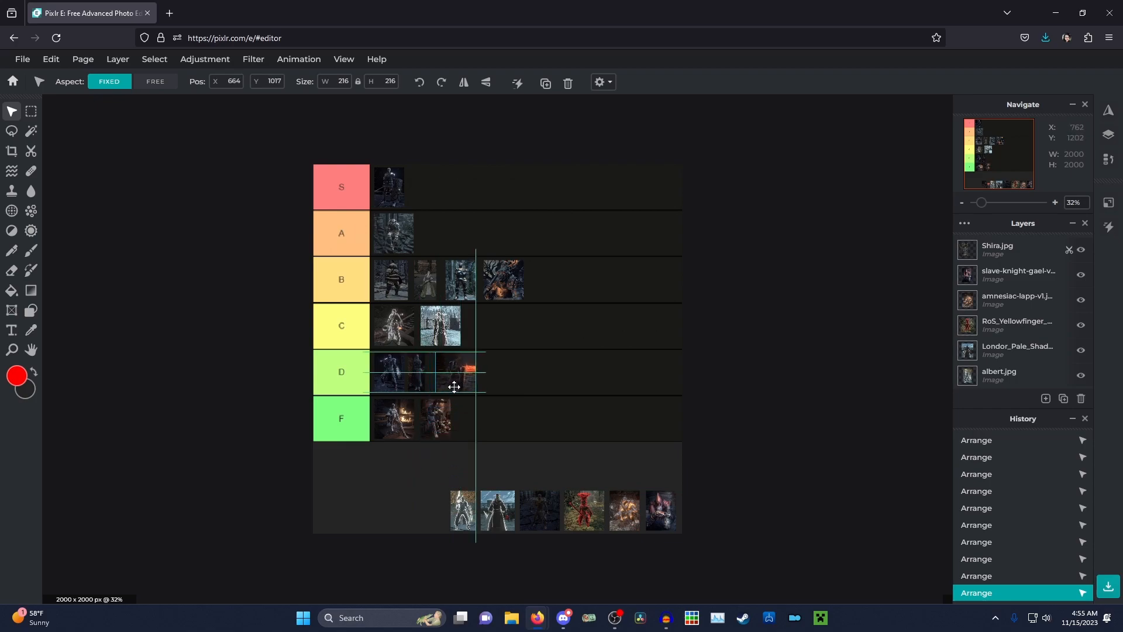
drag(466, 372, 454, 373)
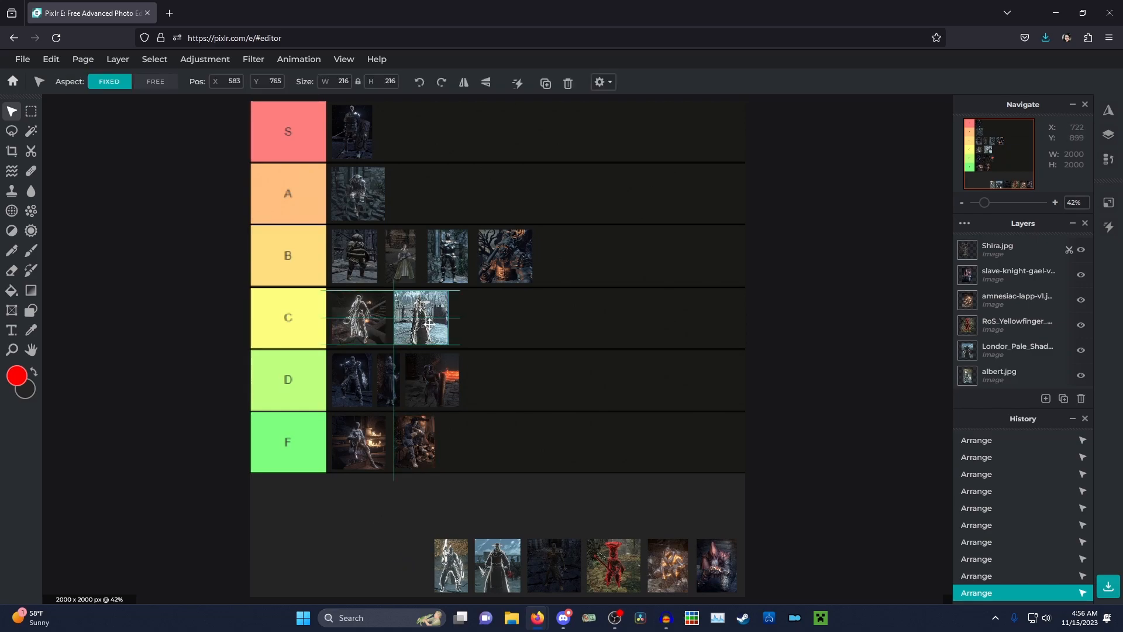
Step: Move the next tray portrait into the C row so it holds three portraits
drag(421, 317, 465, 317)
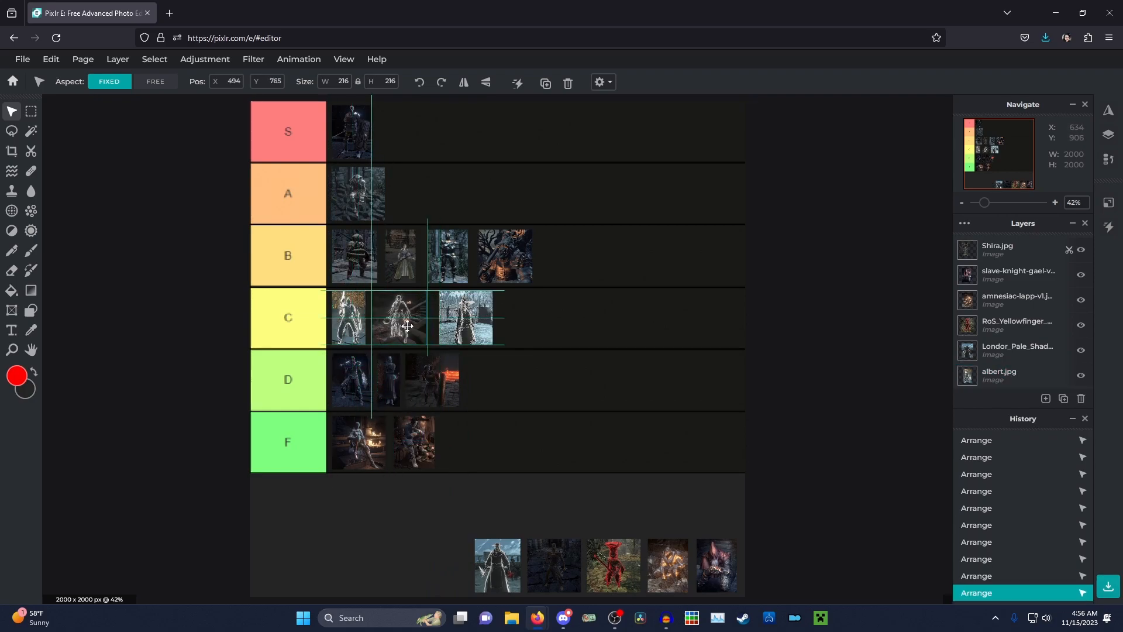
click(408, 317)
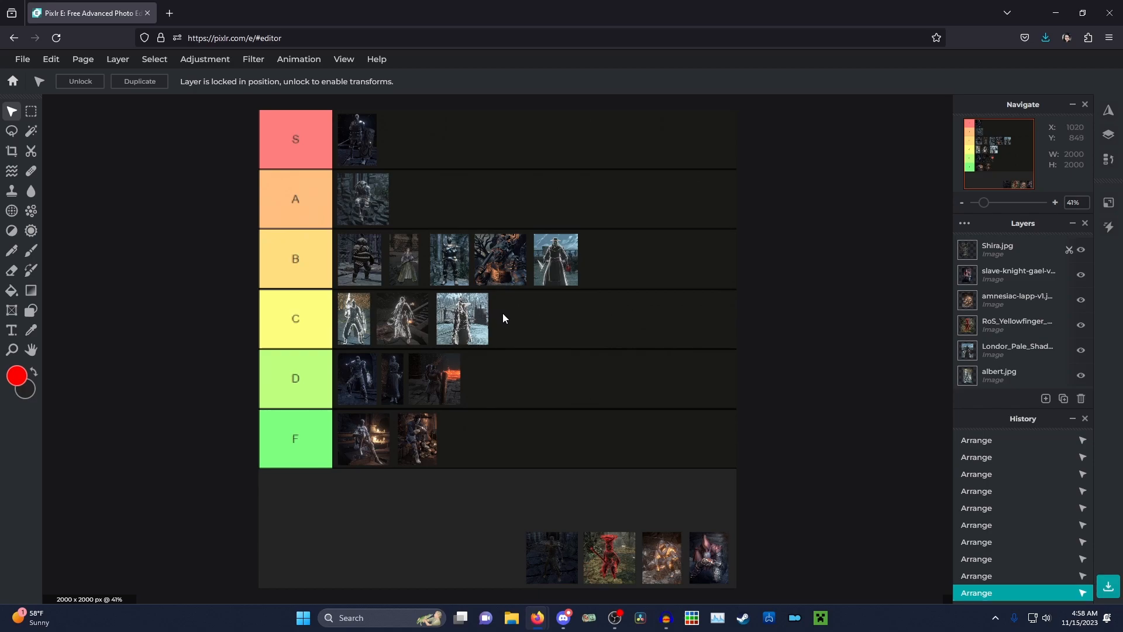
mouse_move(494, 319)
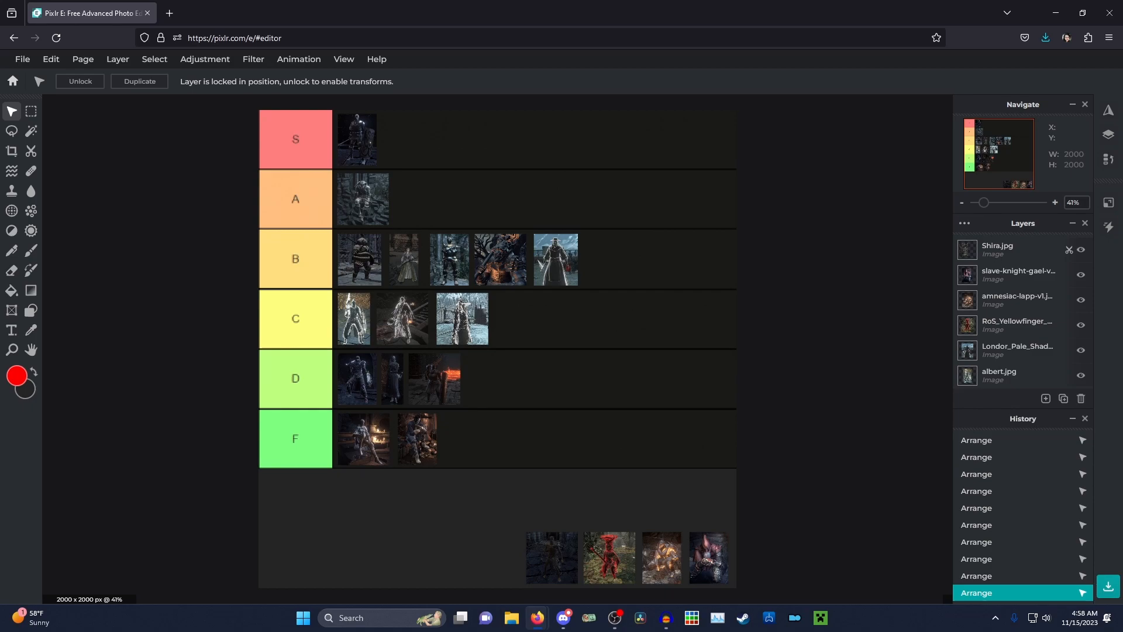
mouse_move(853, 554)
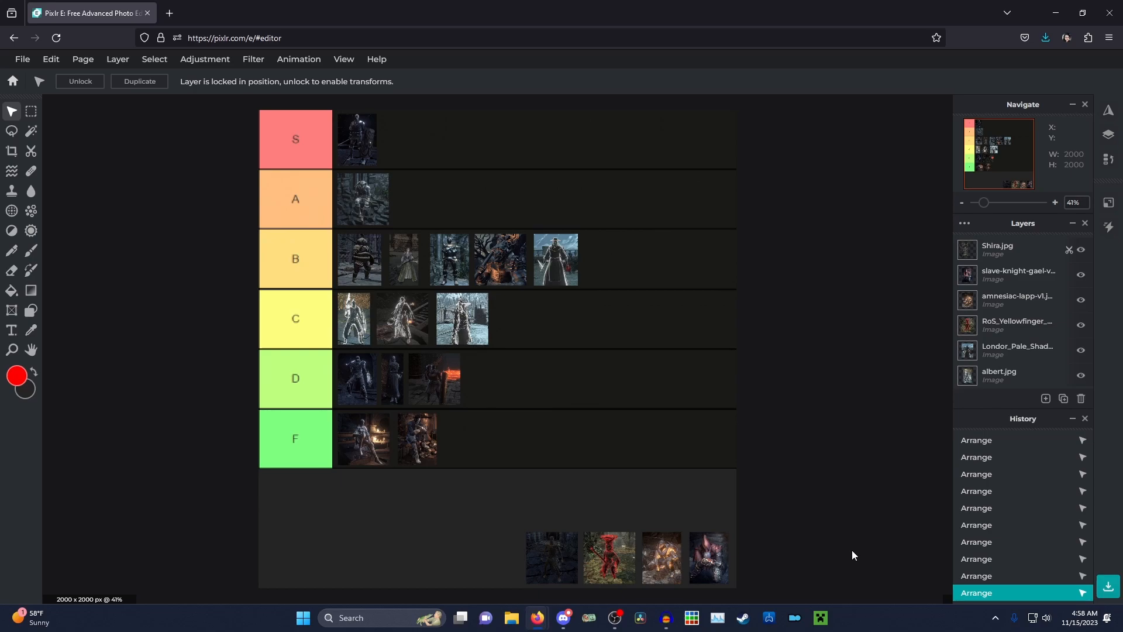
mouse_move(882, 557)
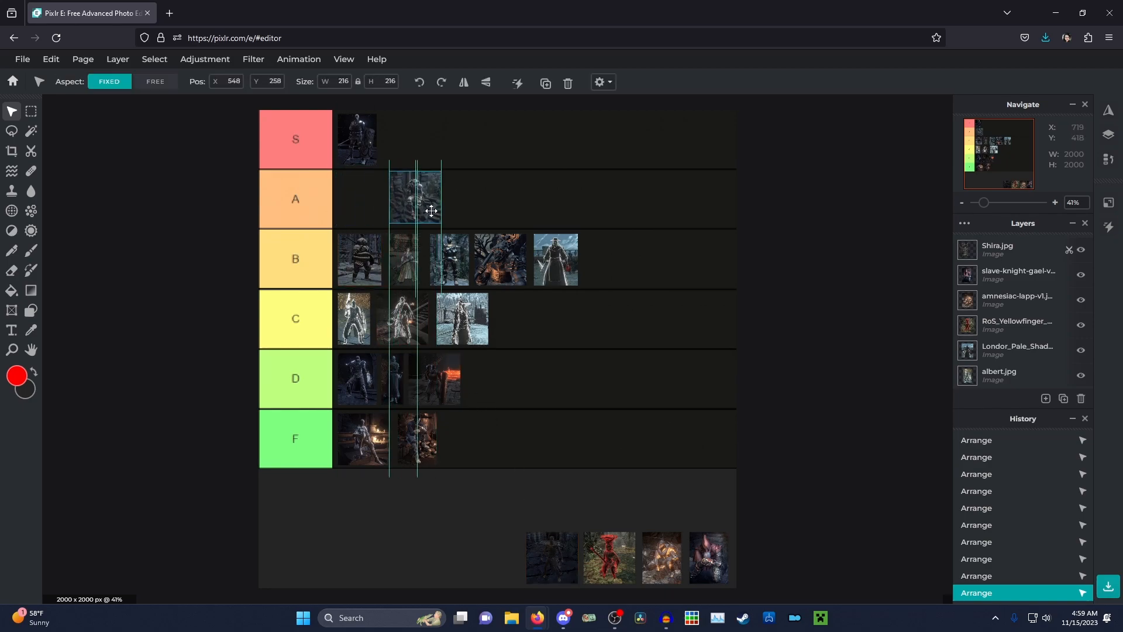
Step: Move the dark tray portrait to the front of the A row beside the existing one, then select another tray image
drag(414, 196, 414, 203)
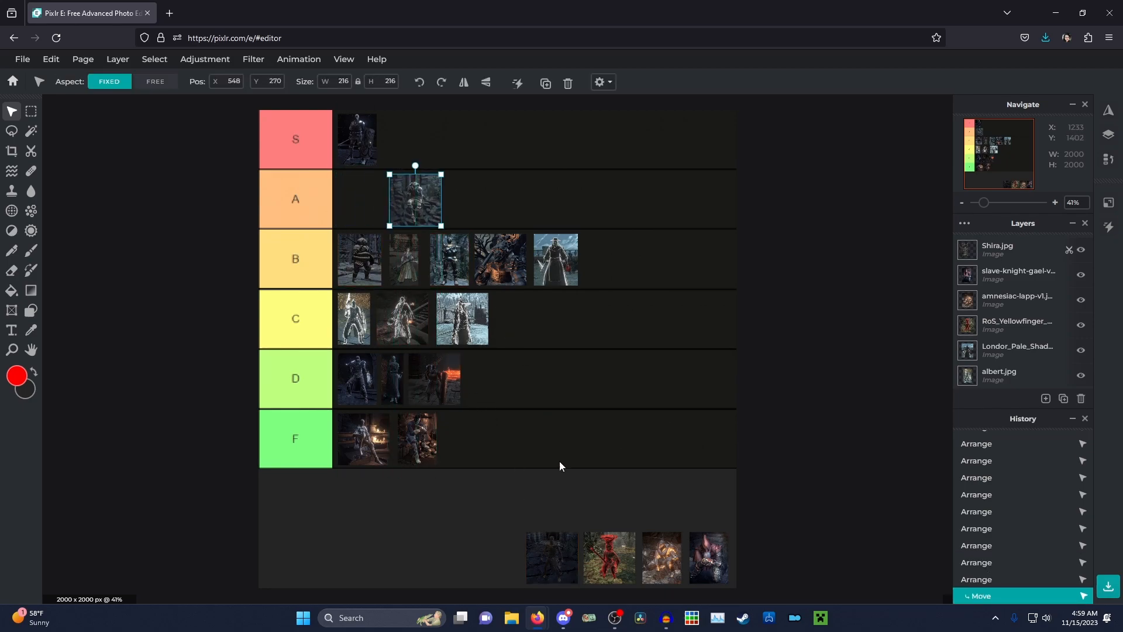
drag(415, 199, 356, 199)
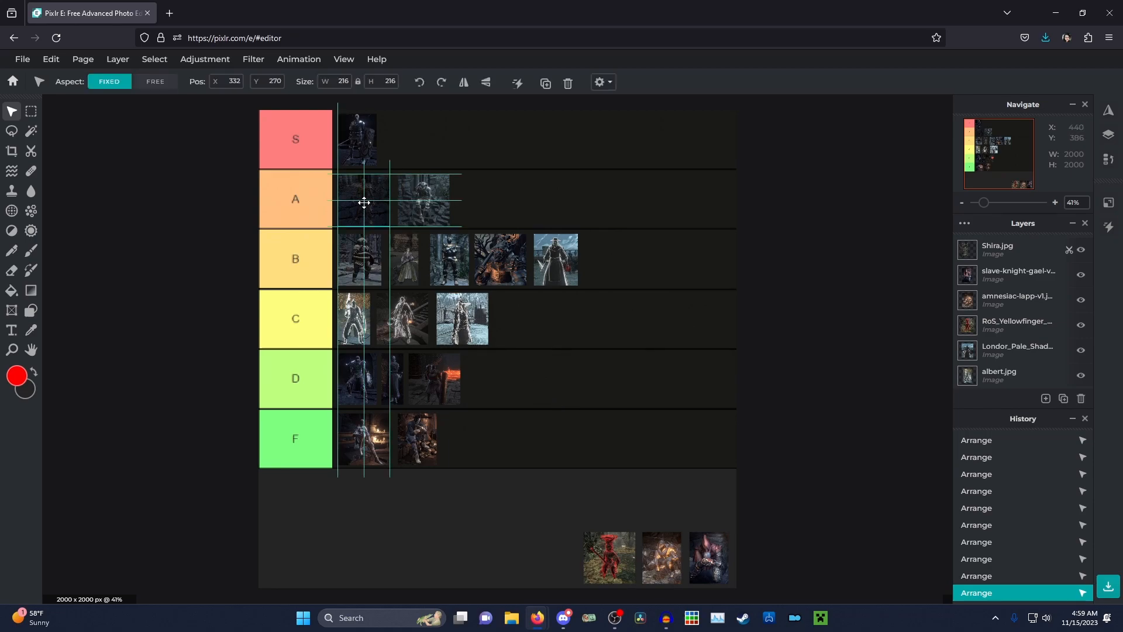
click(499, 259)
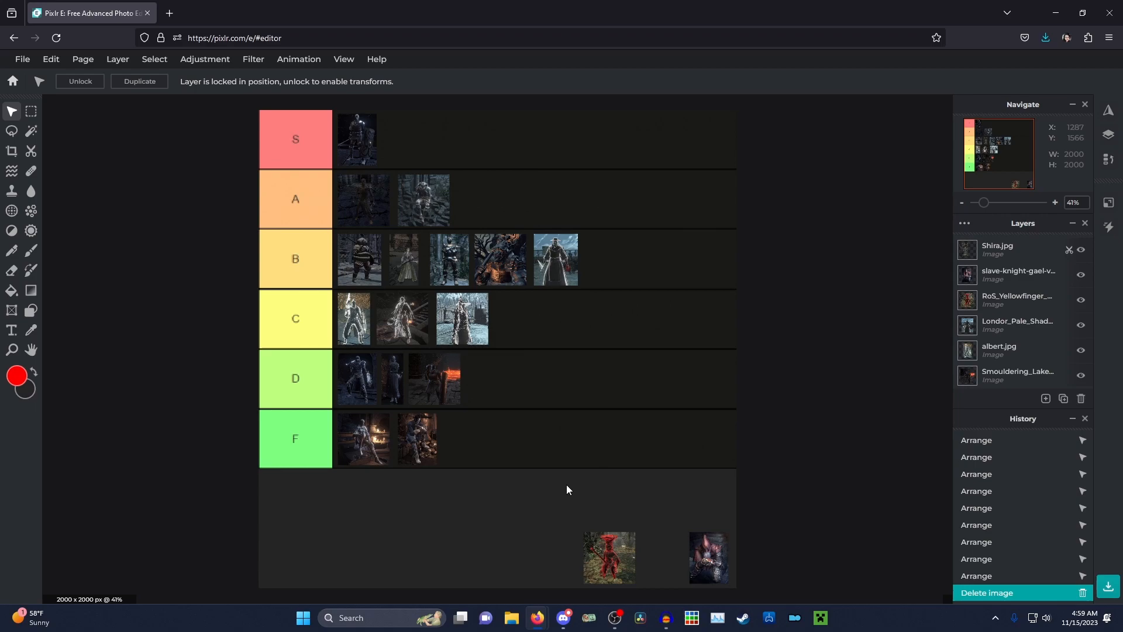
click(607, 557)
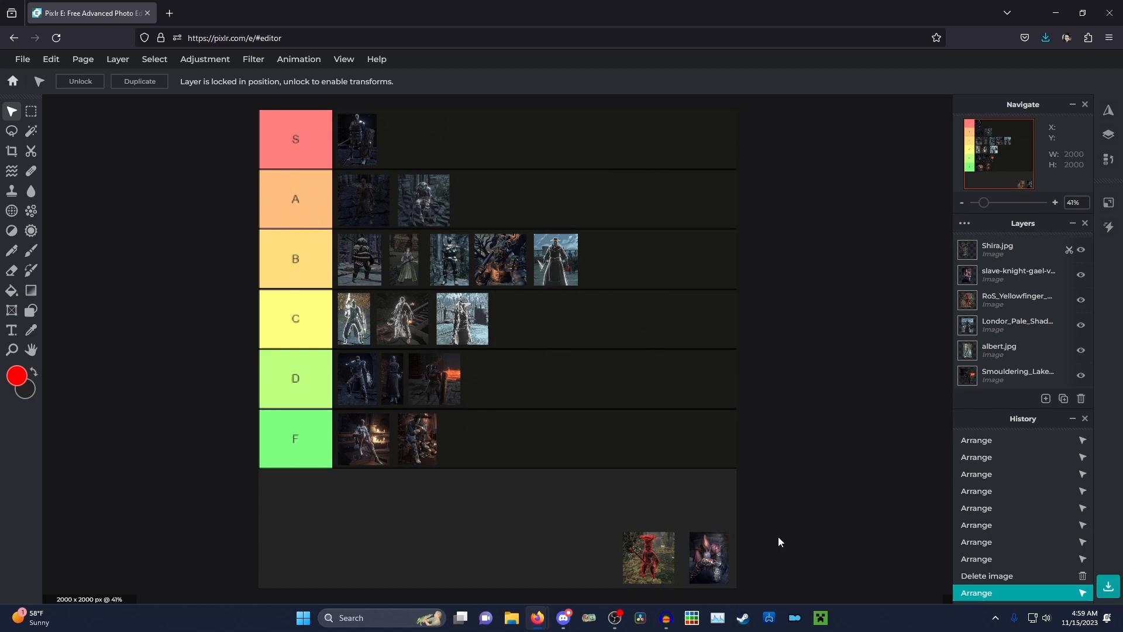
mouse_move(717, 524)
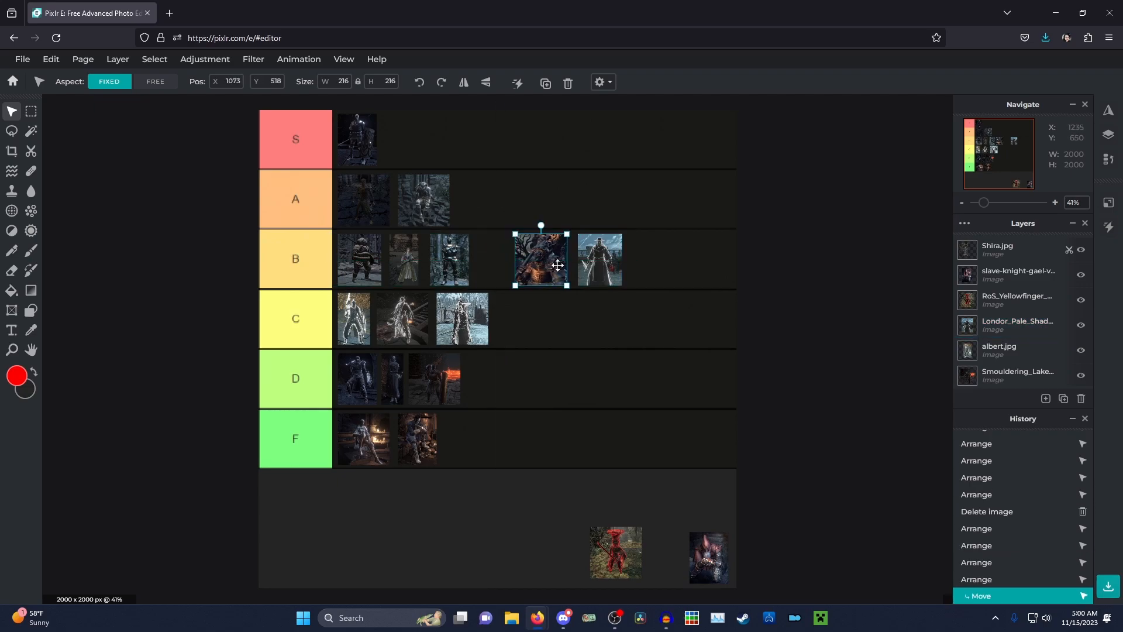
Step: Open a gap in the B row and bring the red-clad tray portrait into it as the fourth portrait
drag(541, 259, 564, 259)
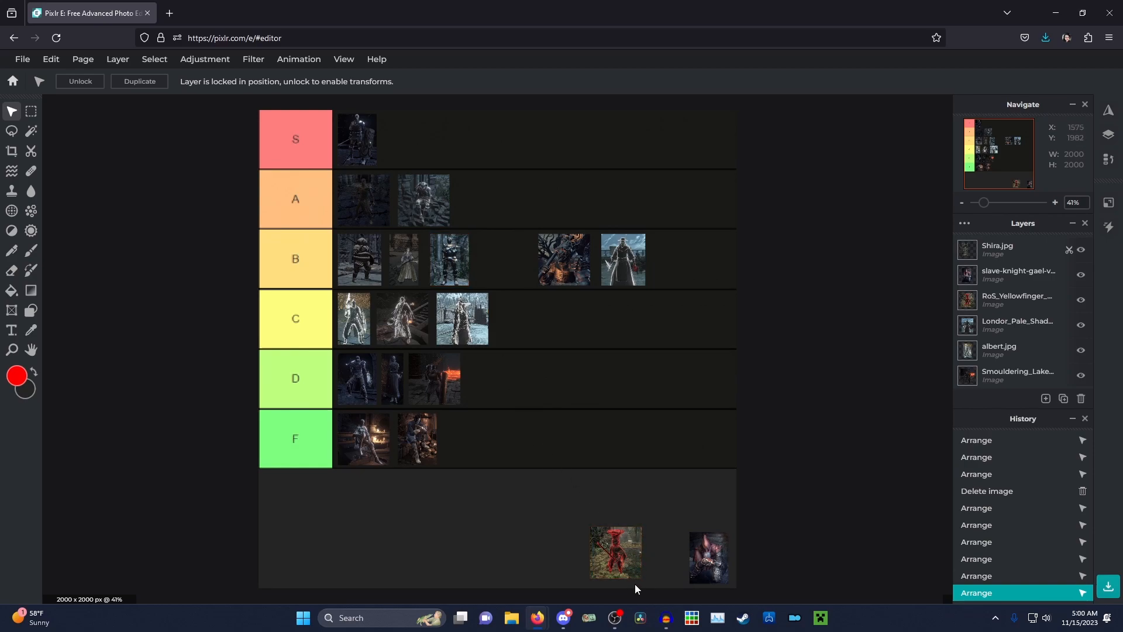
drag(615, 551, 505, 257)
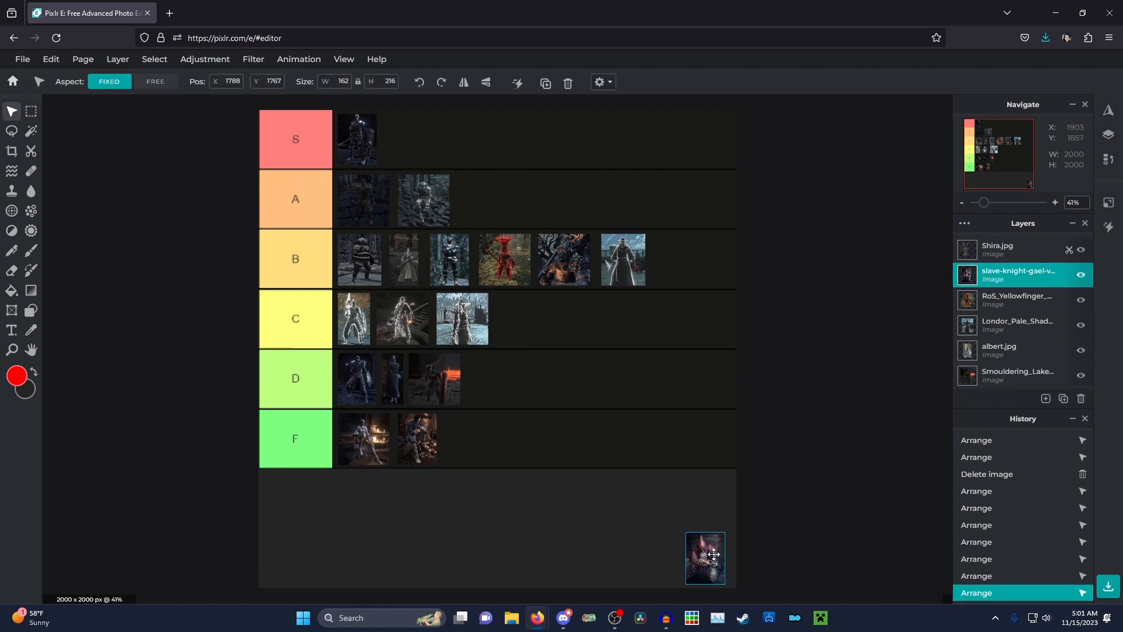
Step: Reposition the last remaining portrait back and forth within the tray
drag(704, 557, 716, 563)
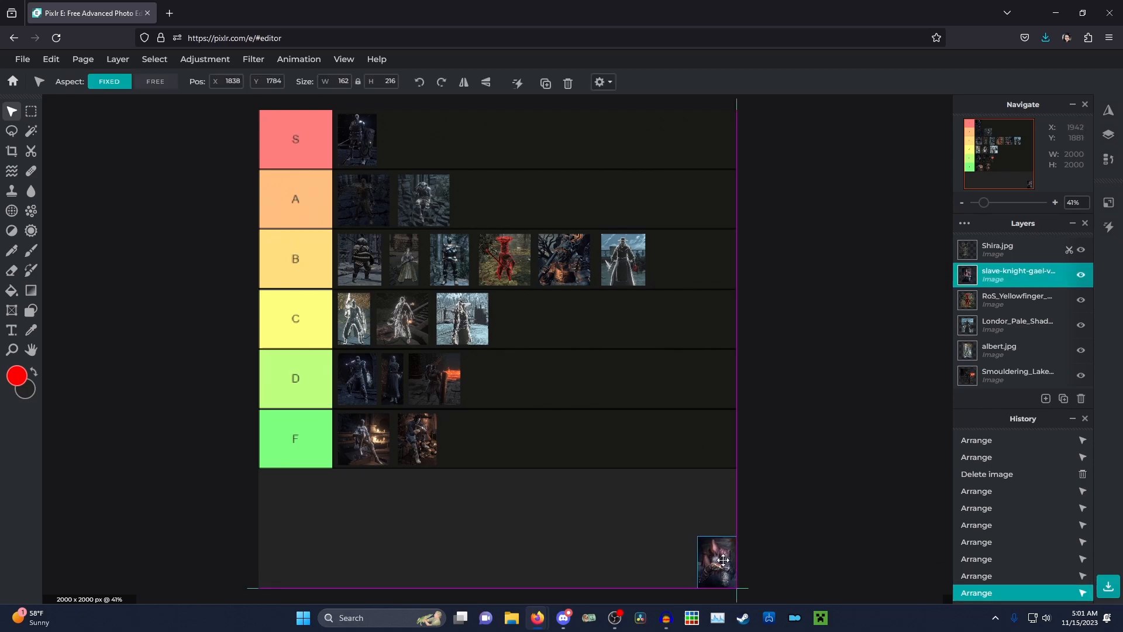
drag(716, 559, 608, 544)
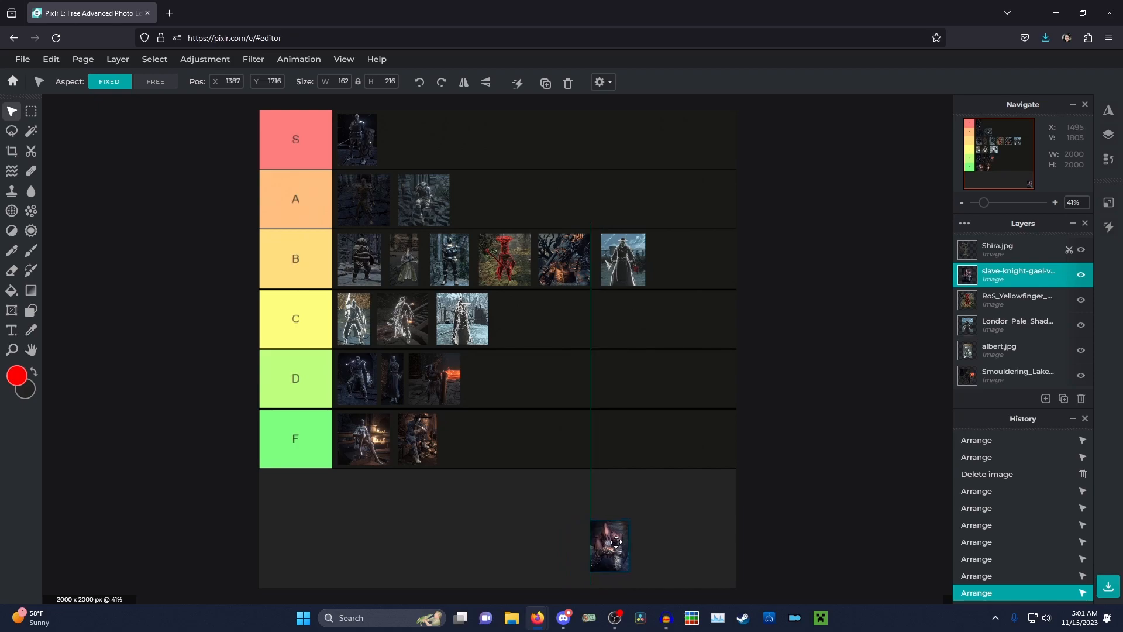
drag(610, 546, 609, 547)
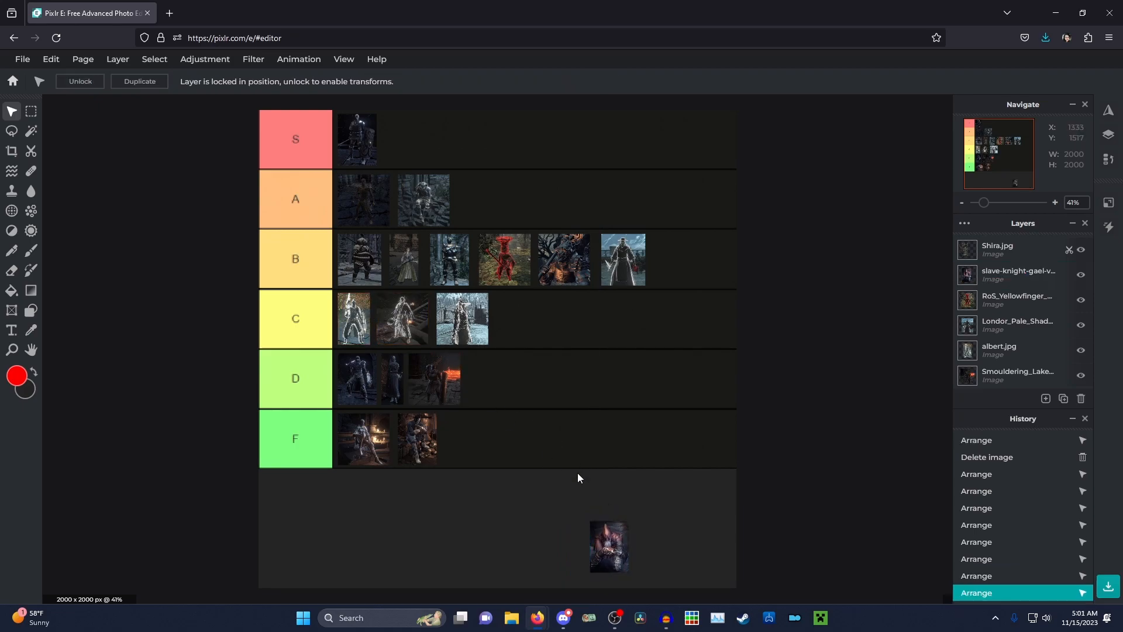
drag(608, 546, 672, 538)
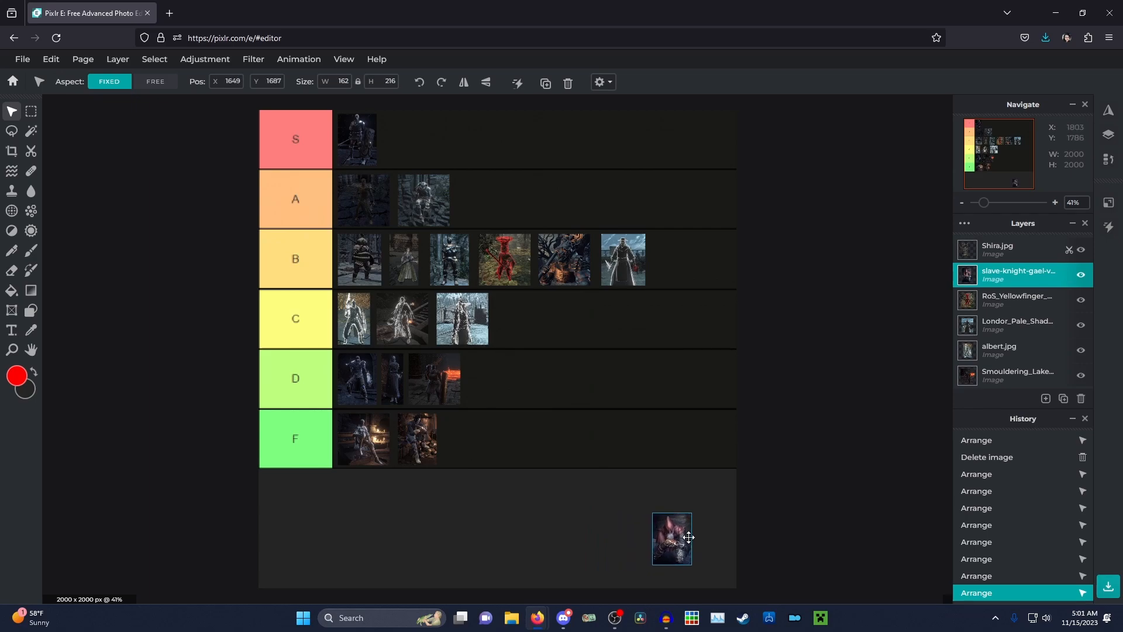
drag(672, 537, 646, 537)
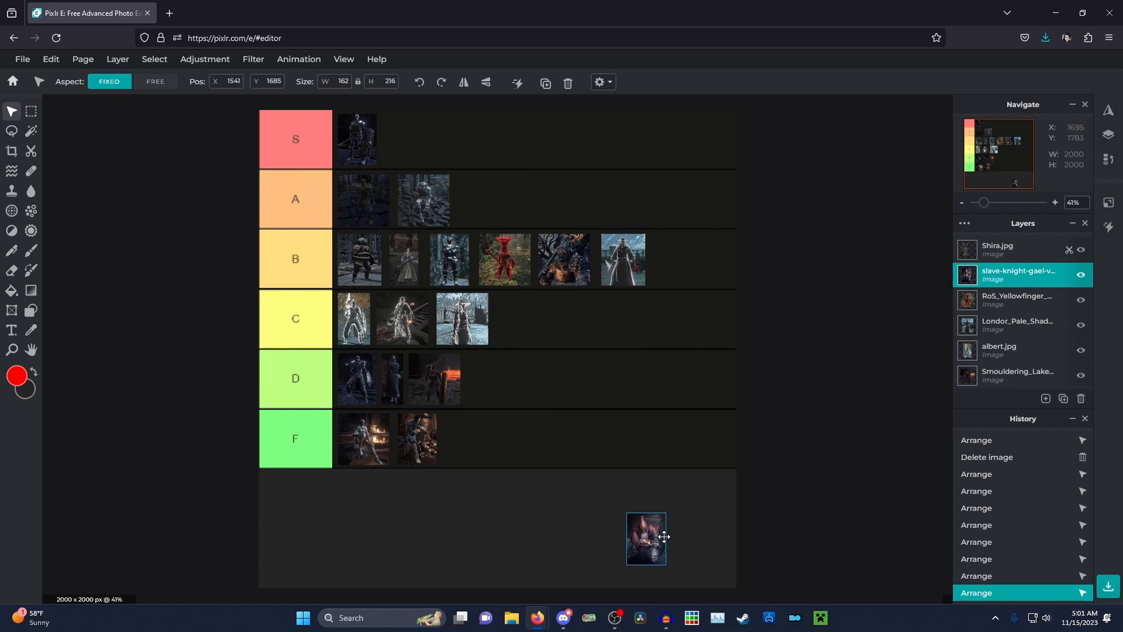
drag(646, 539, 609, 538)
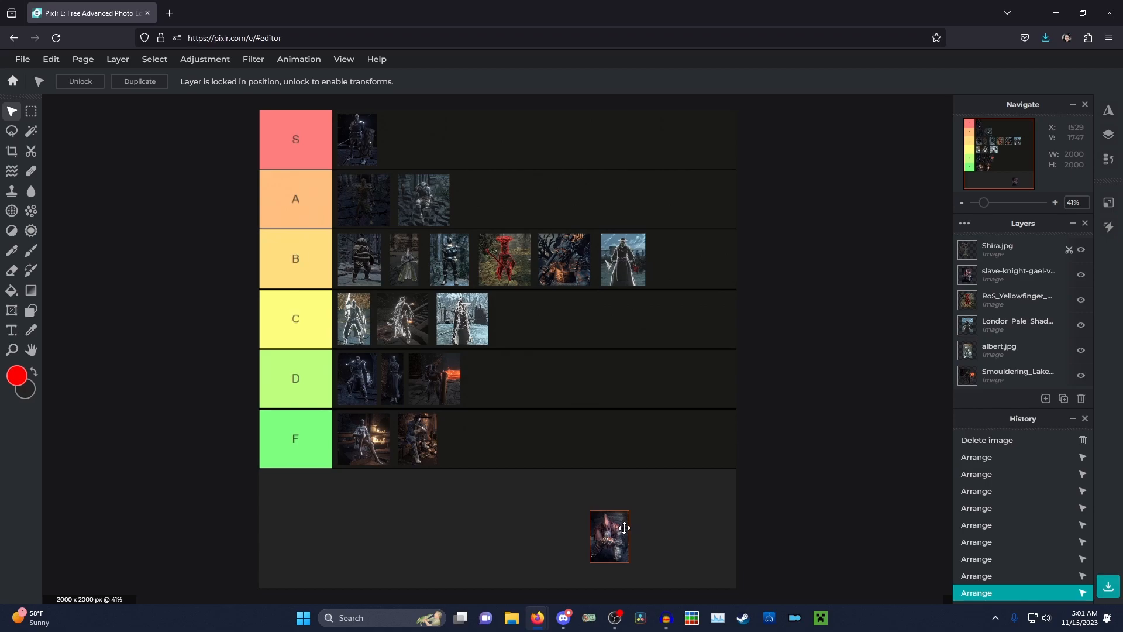
Step: Lift the last tray portrait up into the A row as its third portrait, emptying the tray
drag(610, 535, 550, 399)
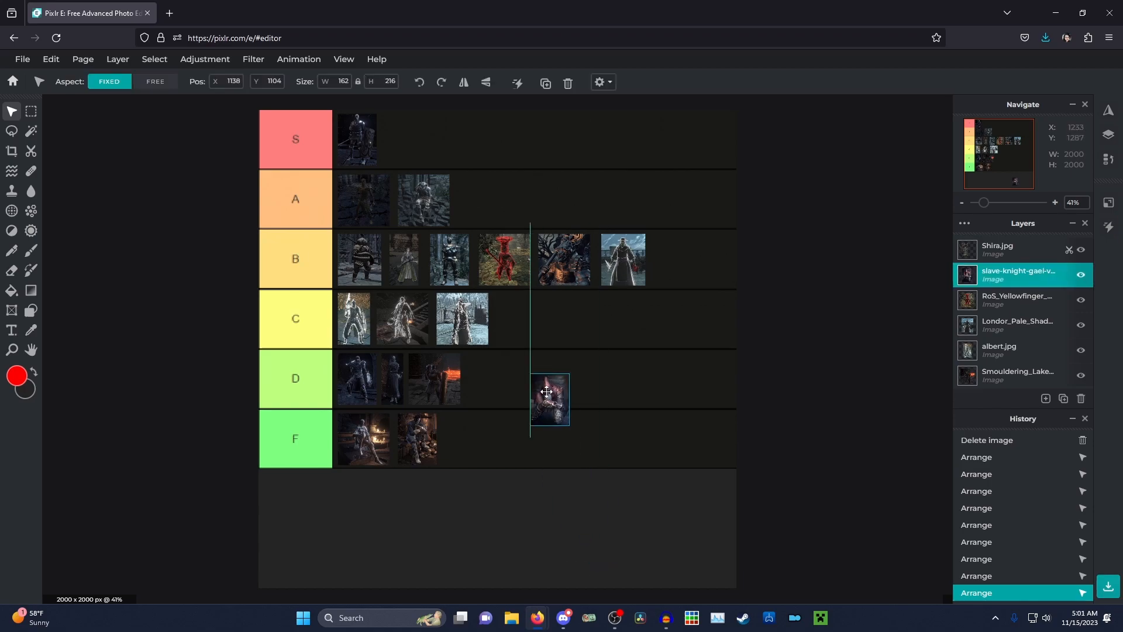
drag(550, 401, 483, 199)
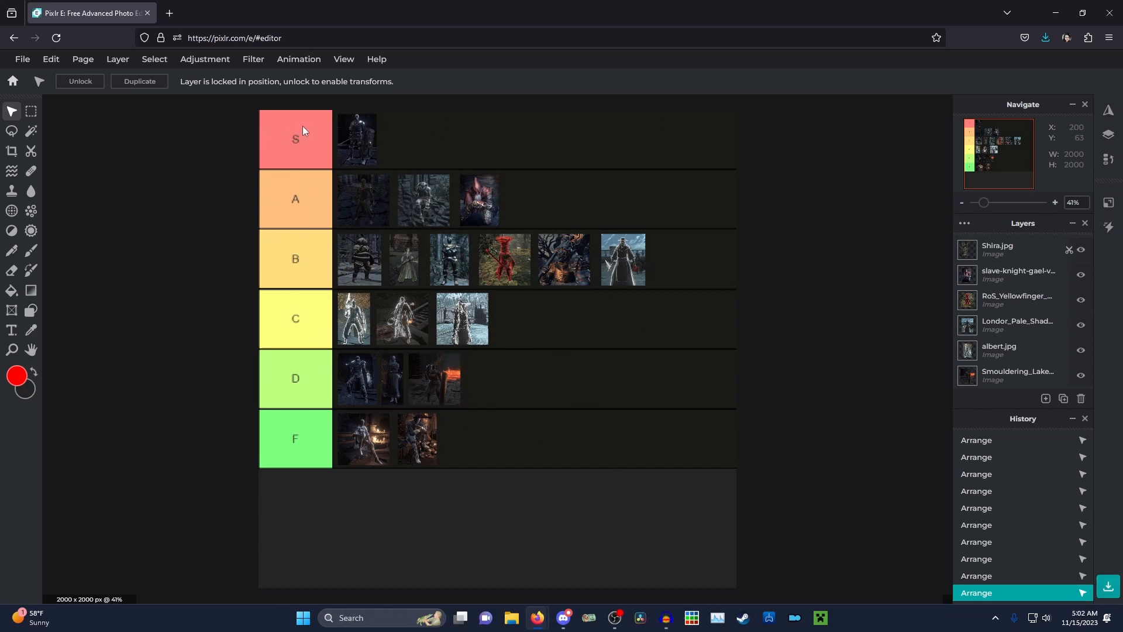
mouse_move(270, 223)
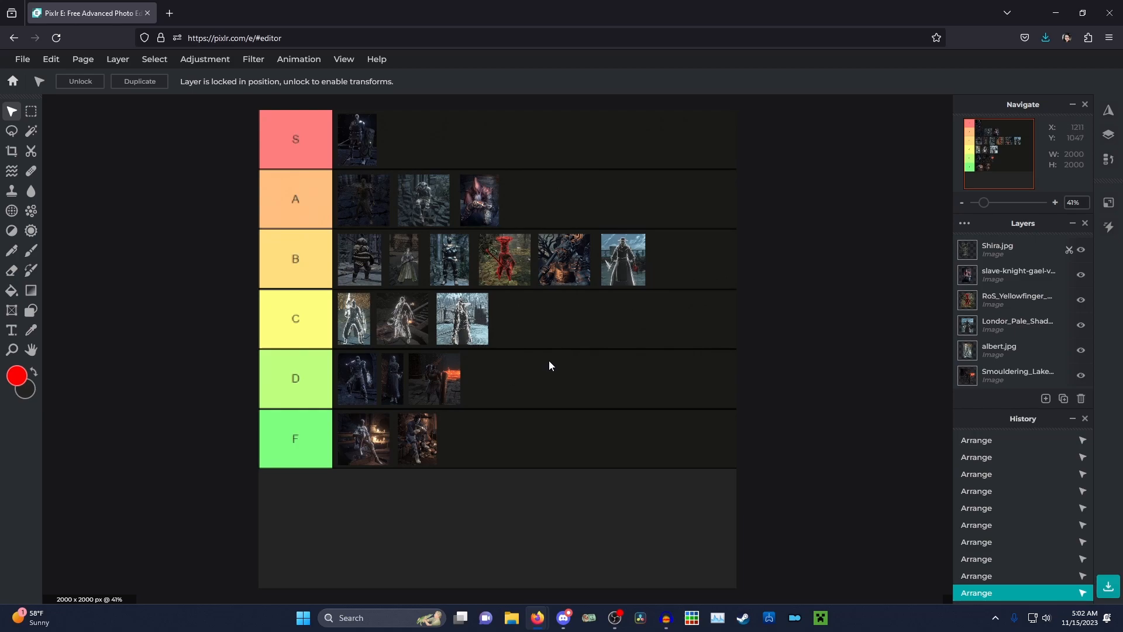
mouse_move(557, 363)
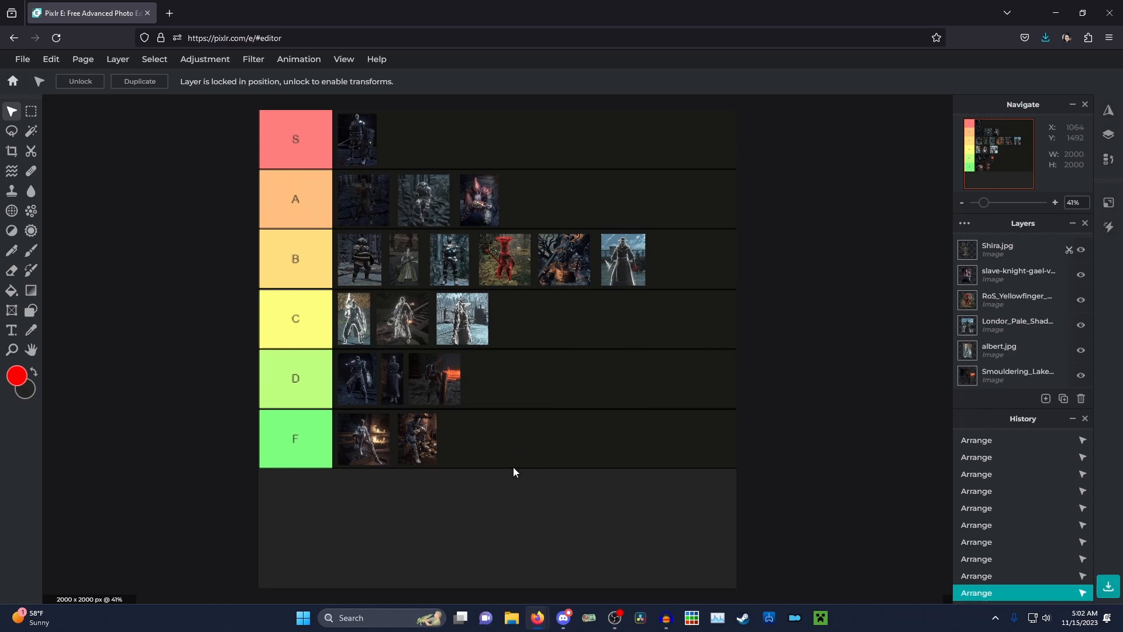
mouse_move(434, 525)
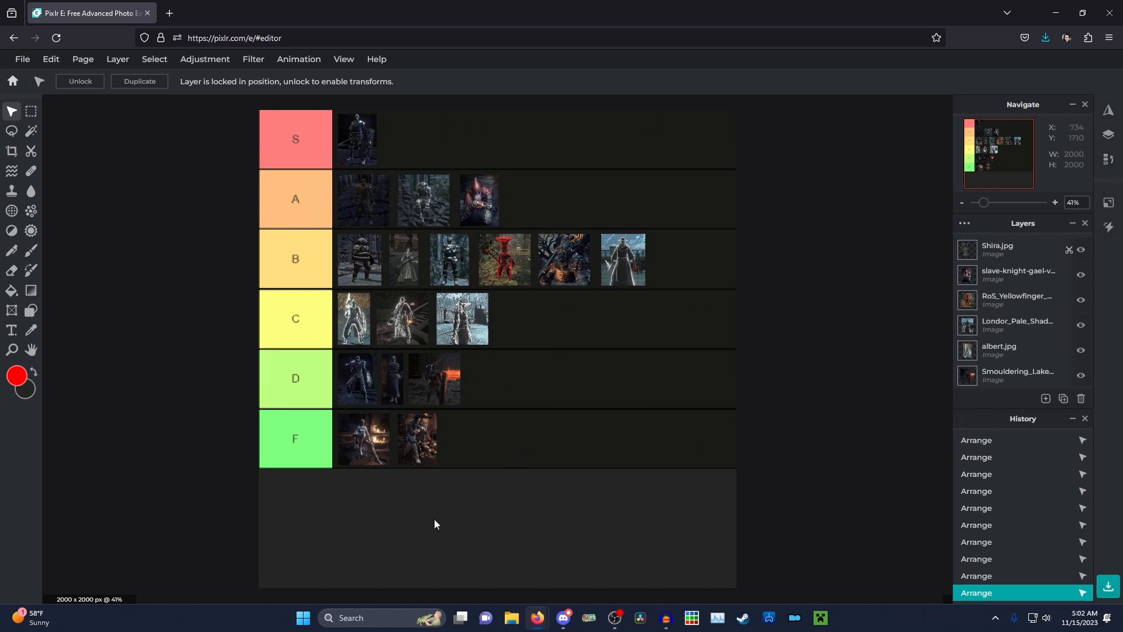
mouse_move(472, 518)
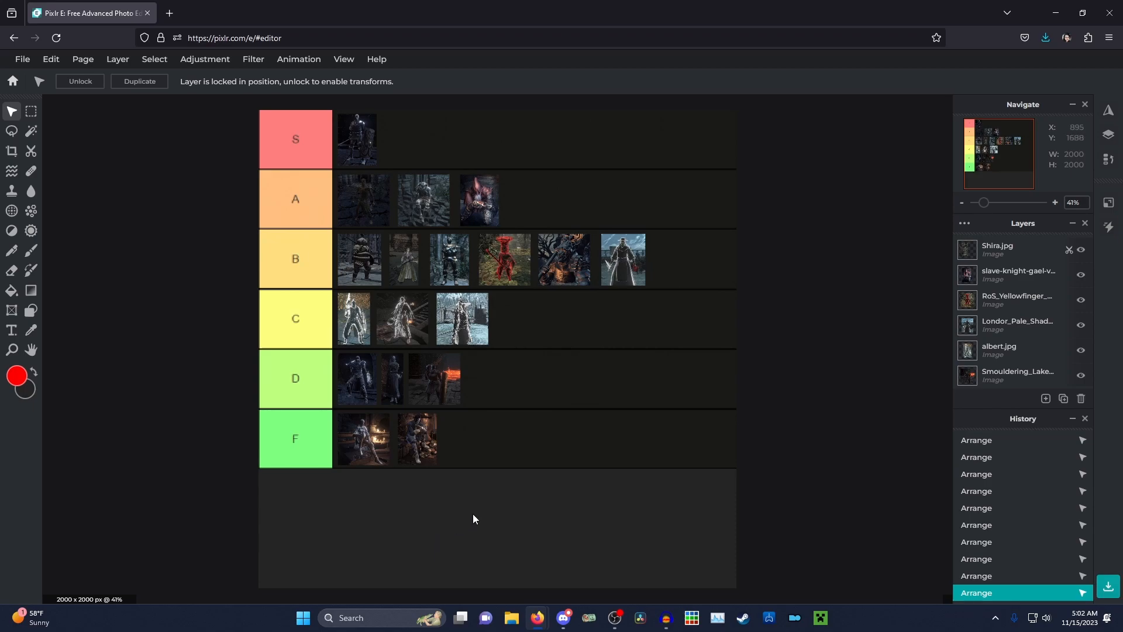